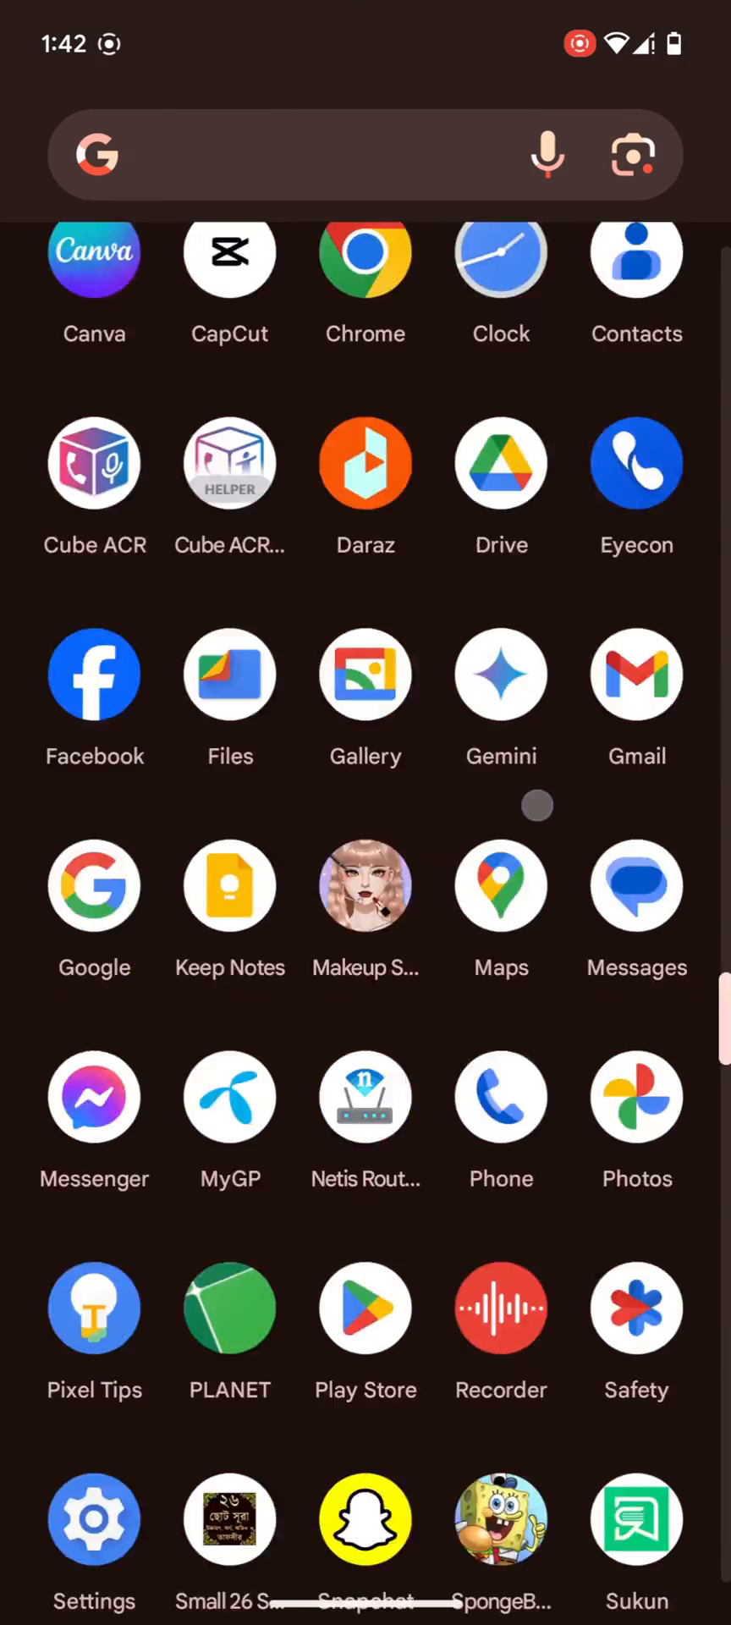
# Check the Grameenphone SIM's preferred network type in Settings, leave it on LTE, and go home
pyautogui.scroll(-3)
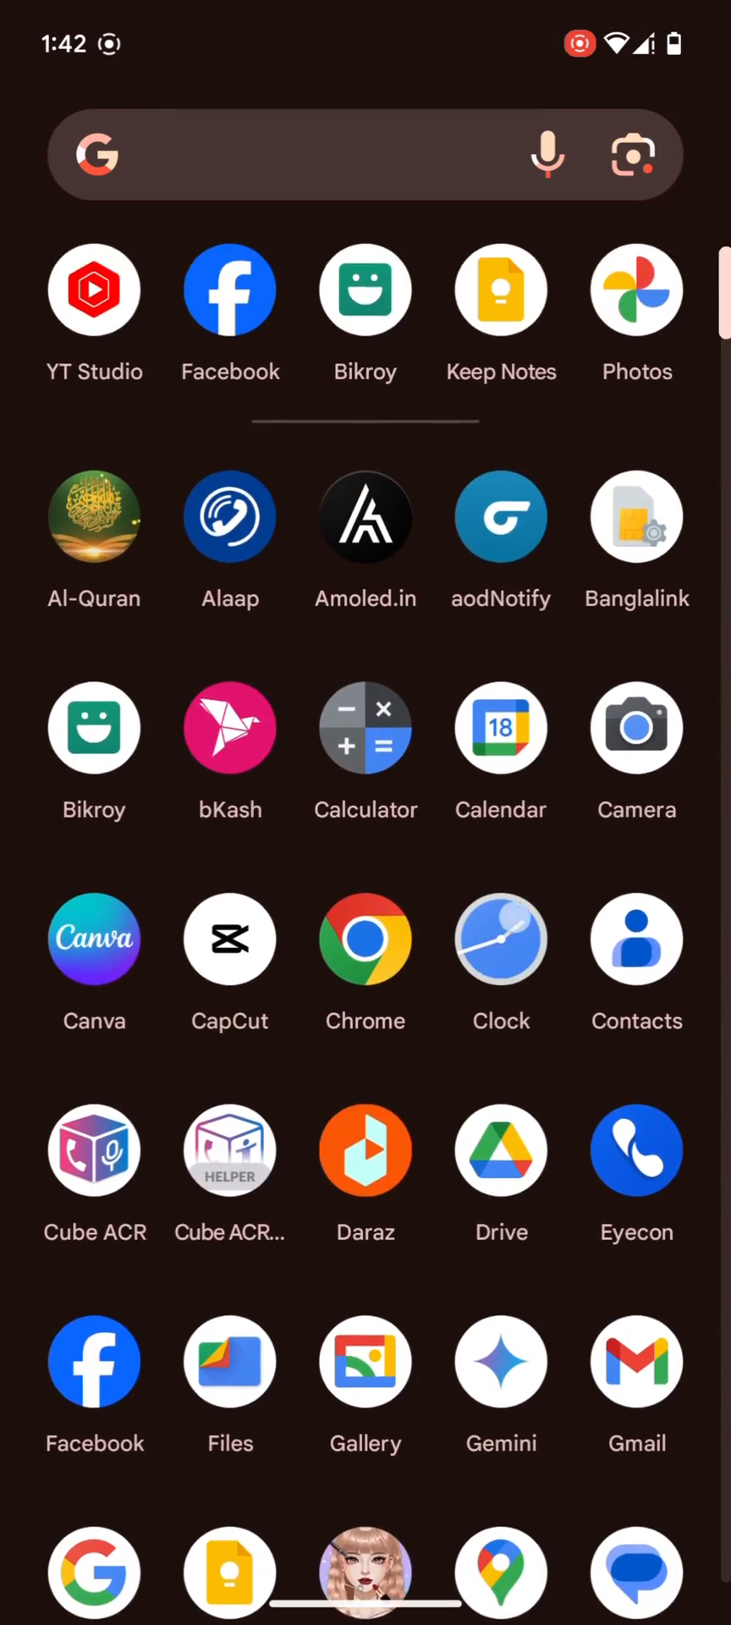
pyautogui.scroll(-3)
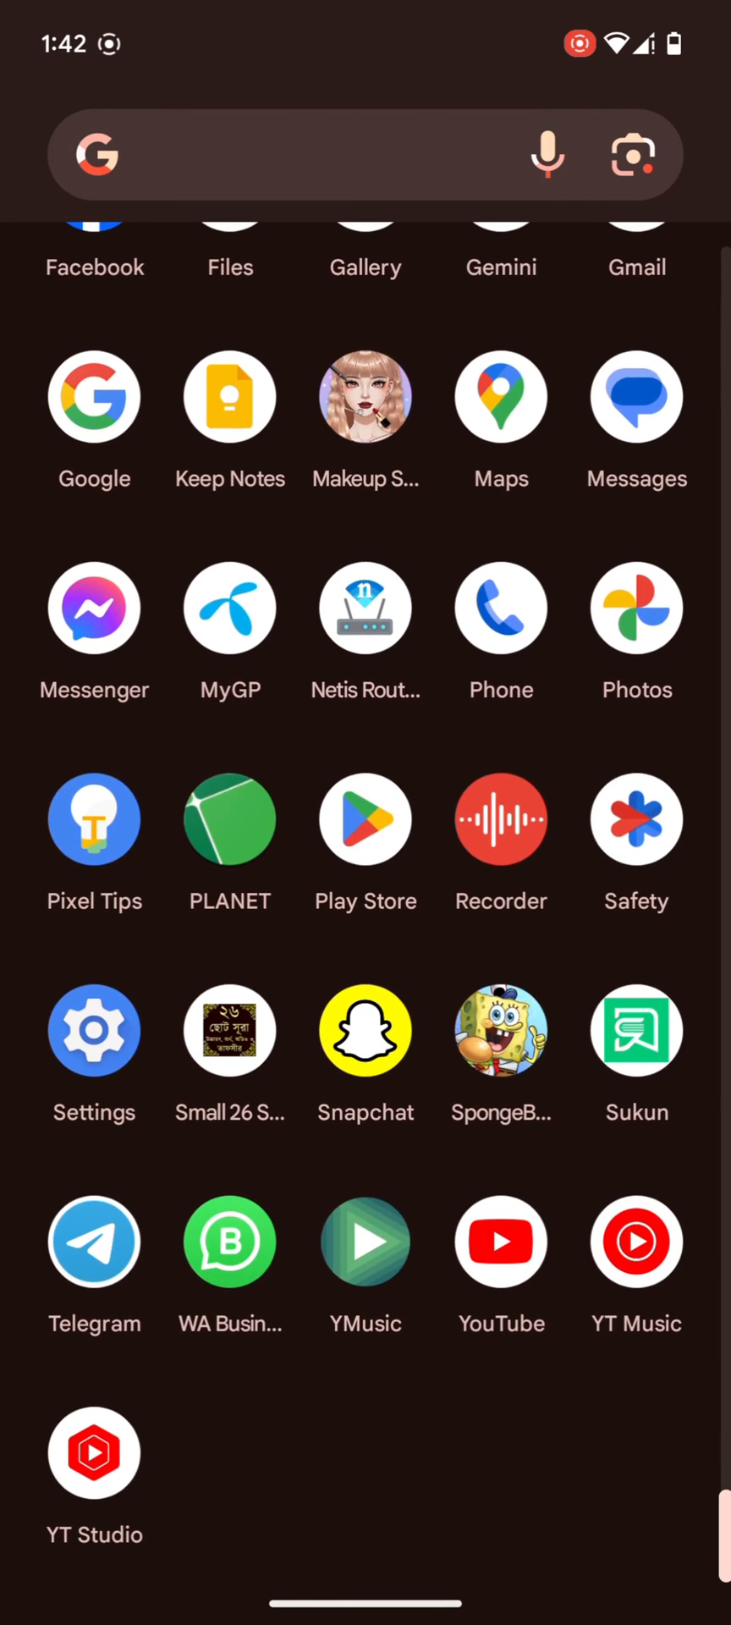
pyautogui.click(94, 1029)
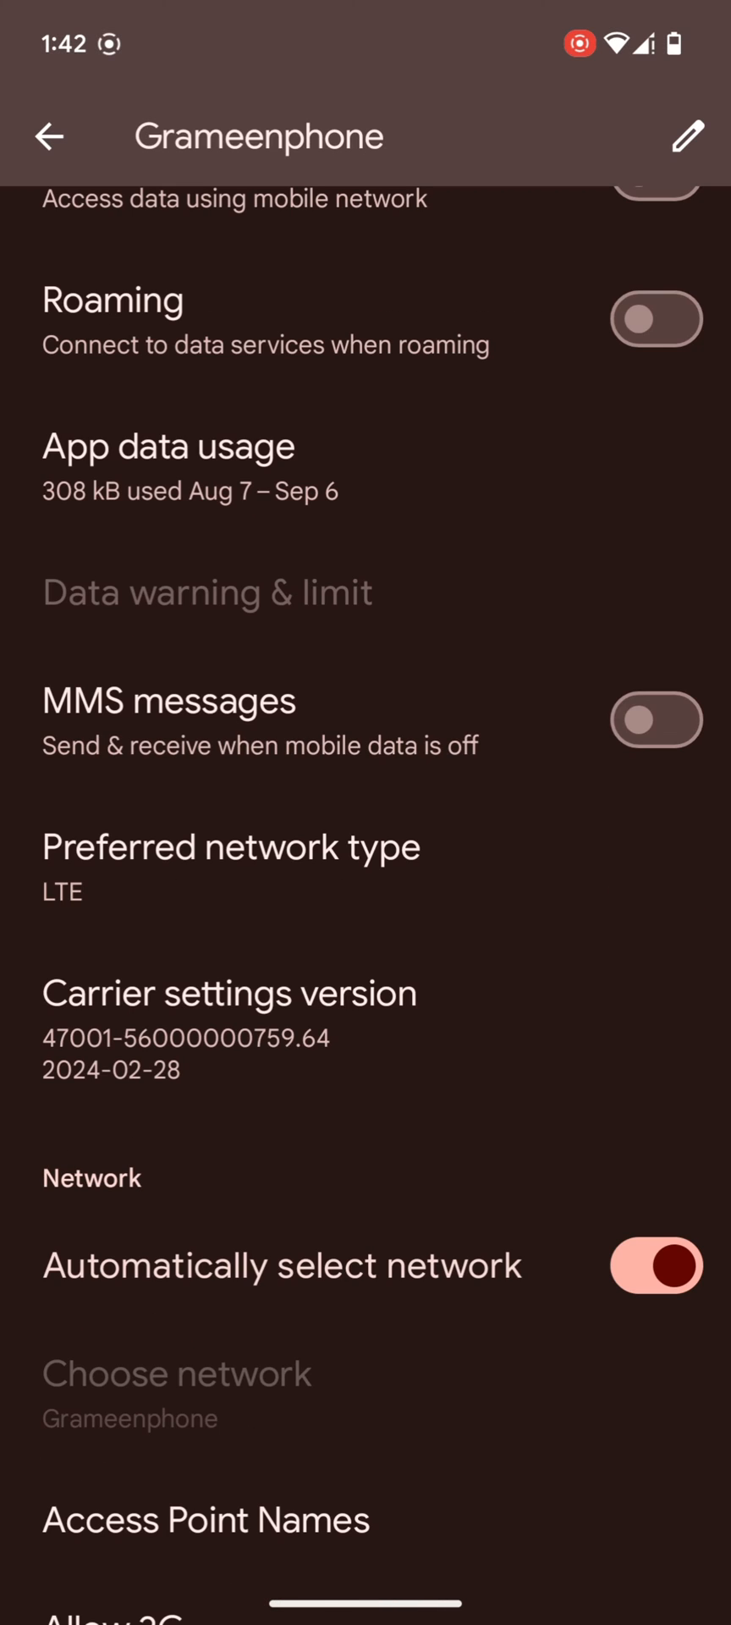
pyautogui.scroll(-3)
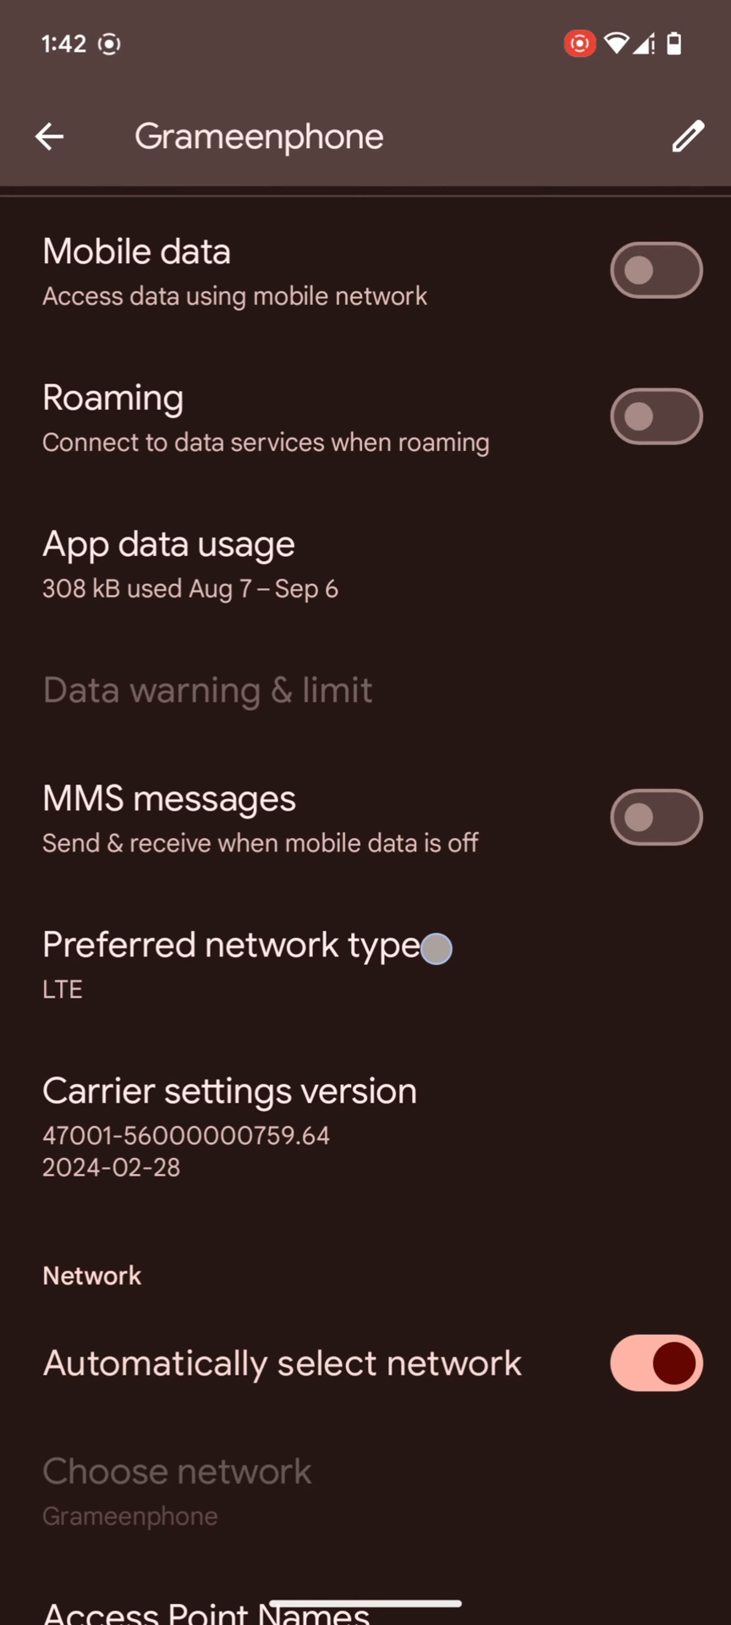
pyautogui.click(237, 959)
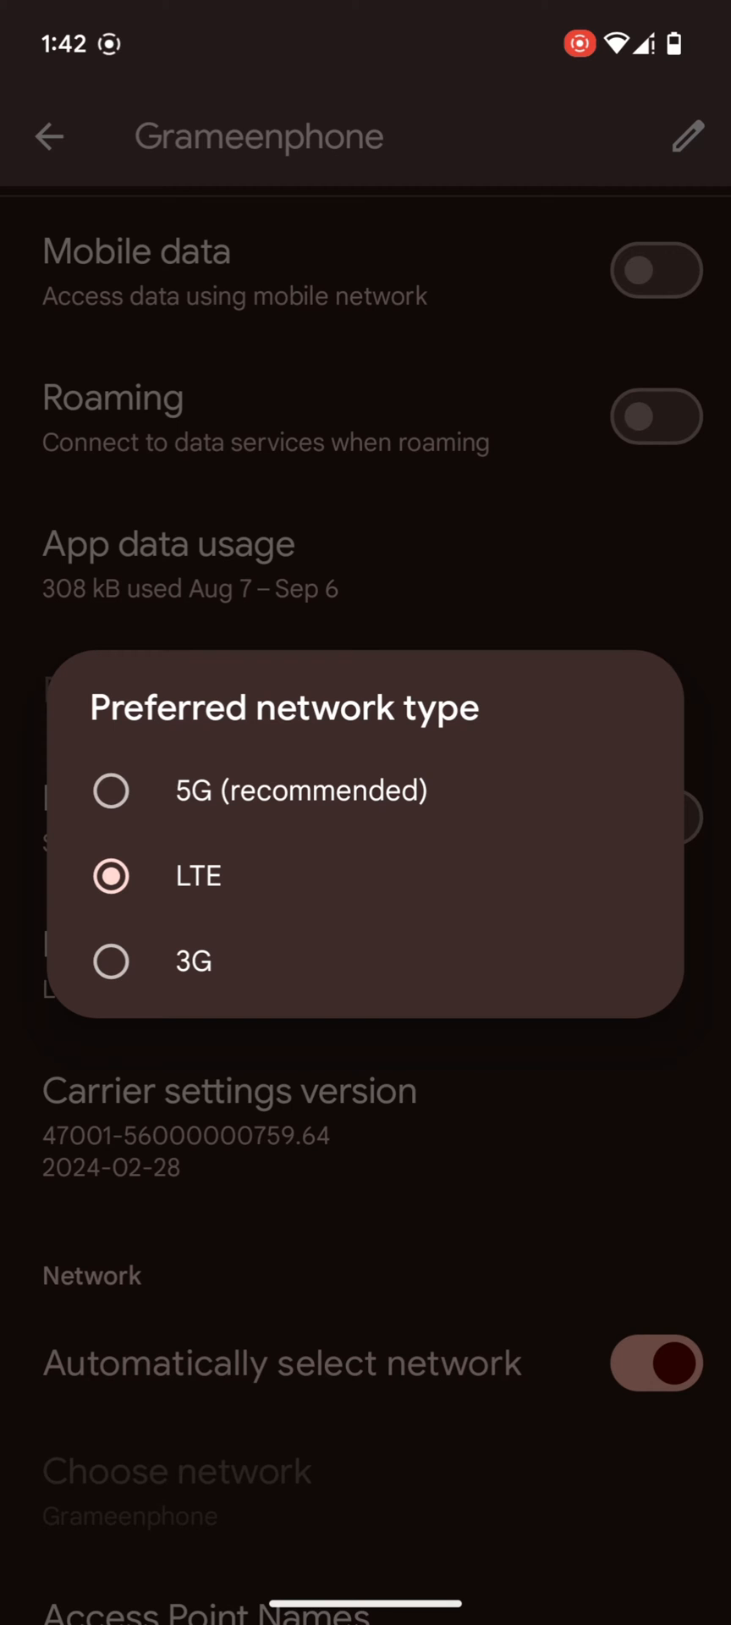
pyautogui.click(112, 876)
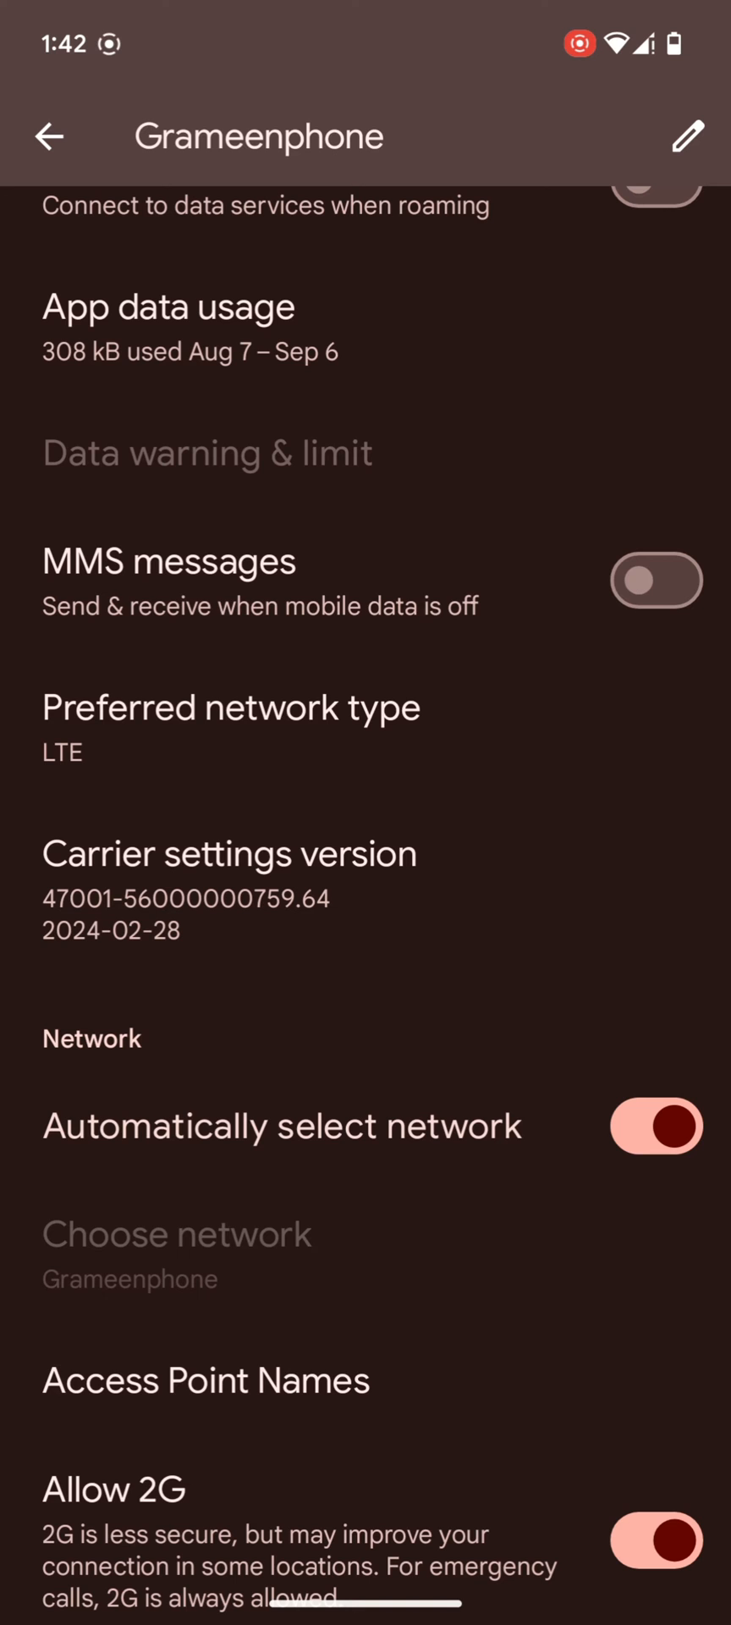
pyautogui.press('HOME')
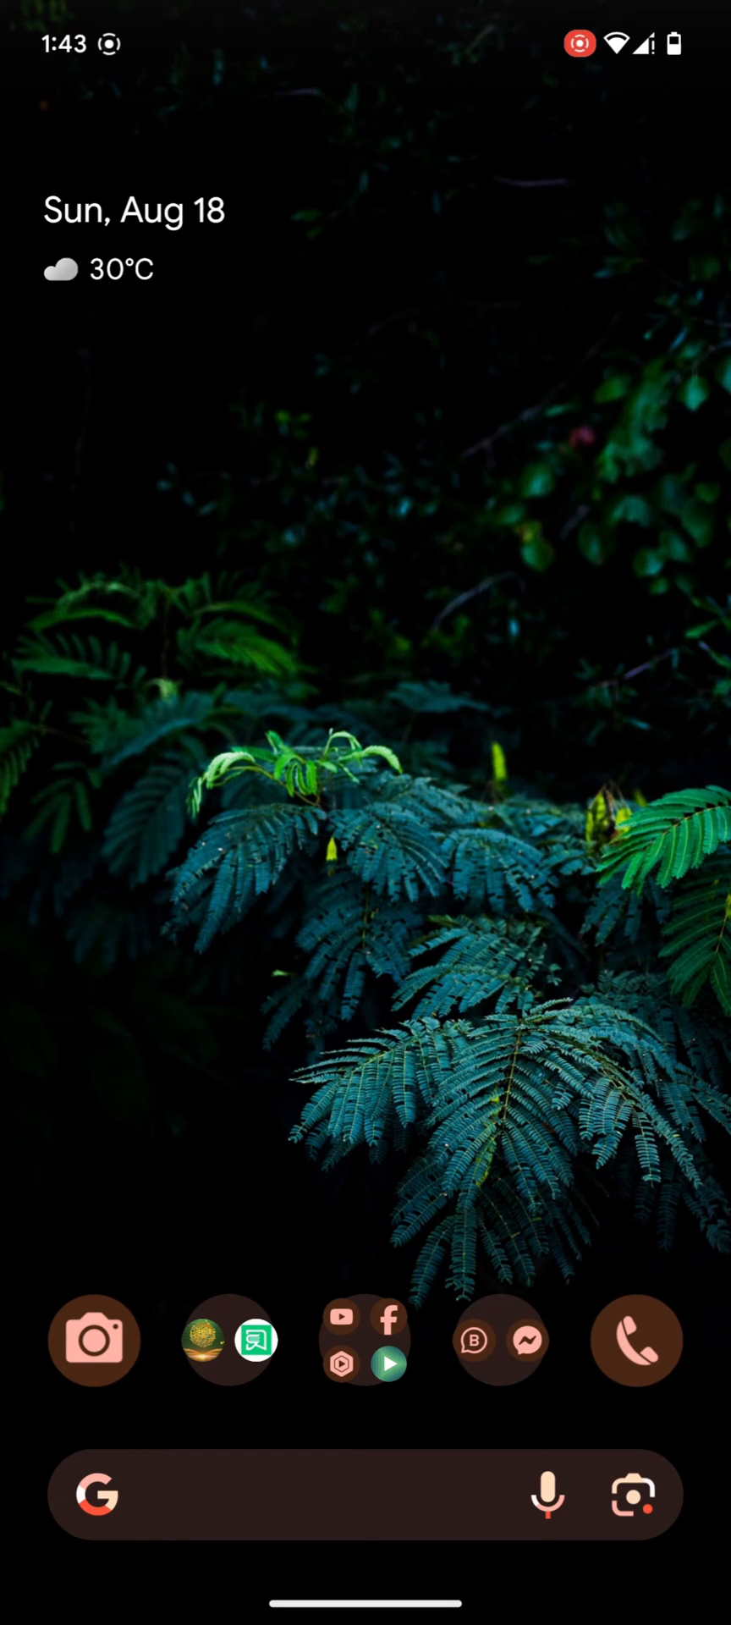
# Dial *#*#4636#*#* in the Phone dialer to reach the hidden Testing menu
pyautogui.click(637, 1339)
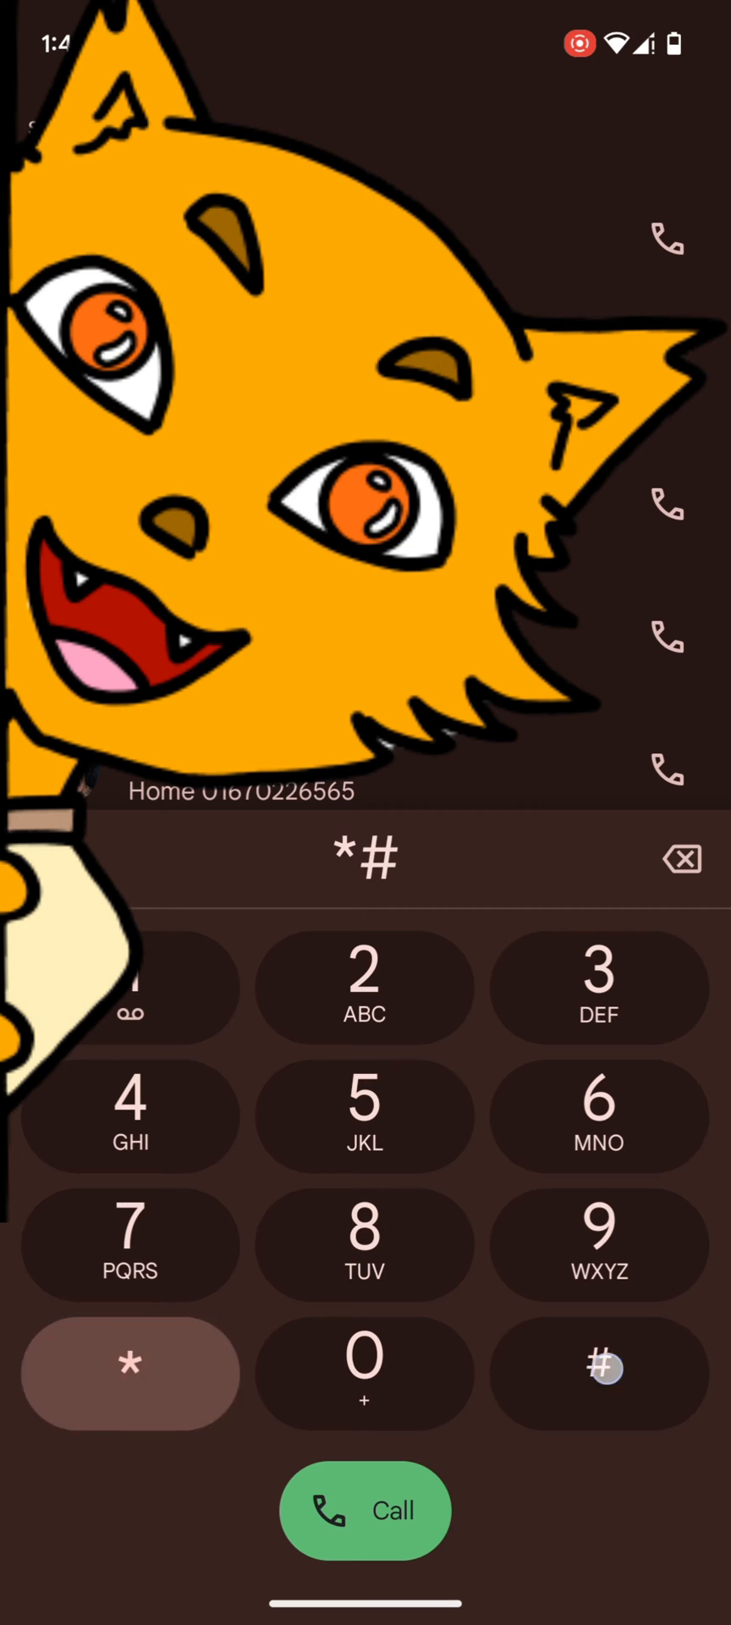
pyautogui.click(130, 1372)
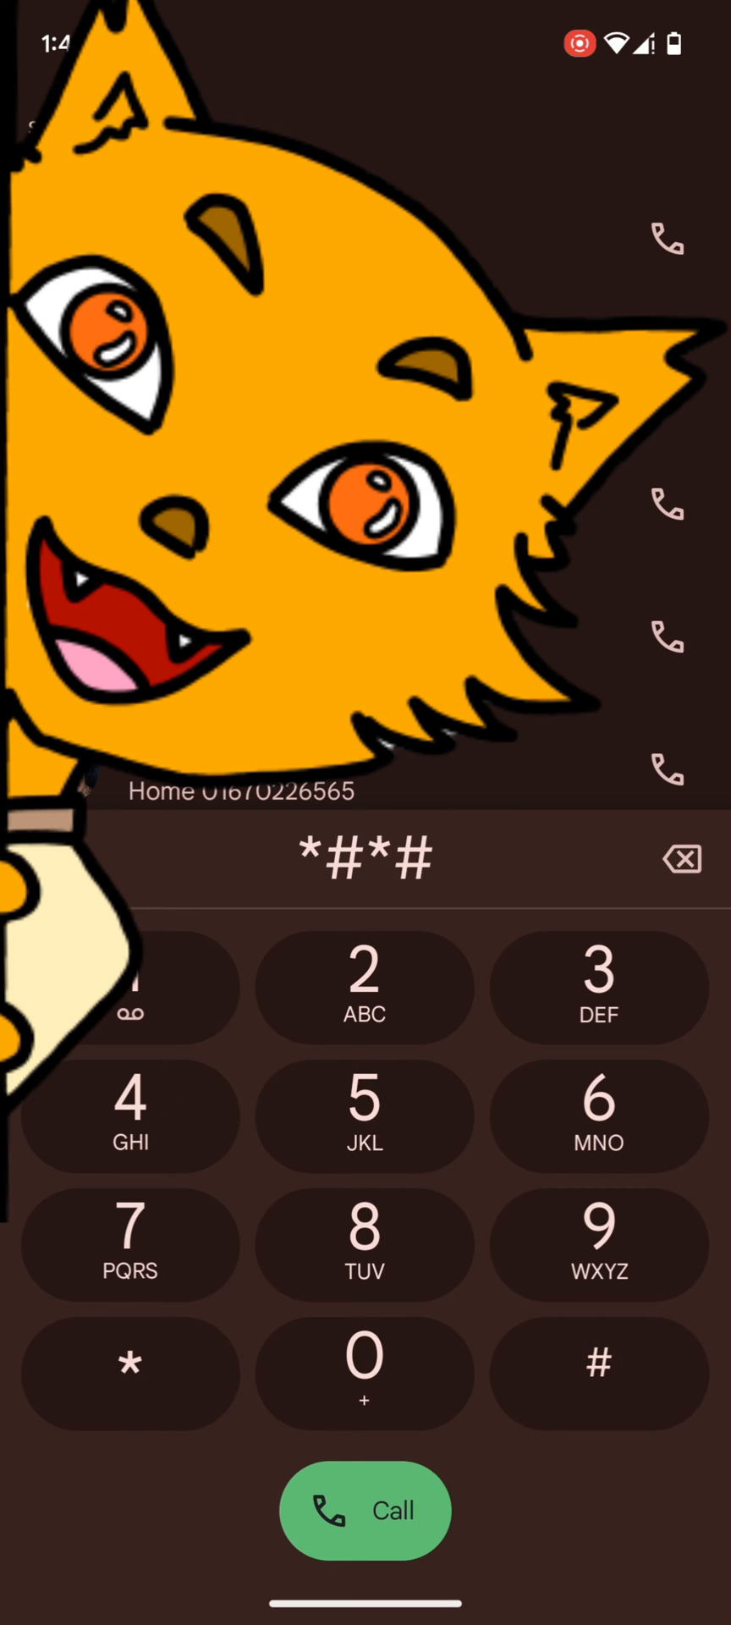
pyautogui.click(598, 1115)
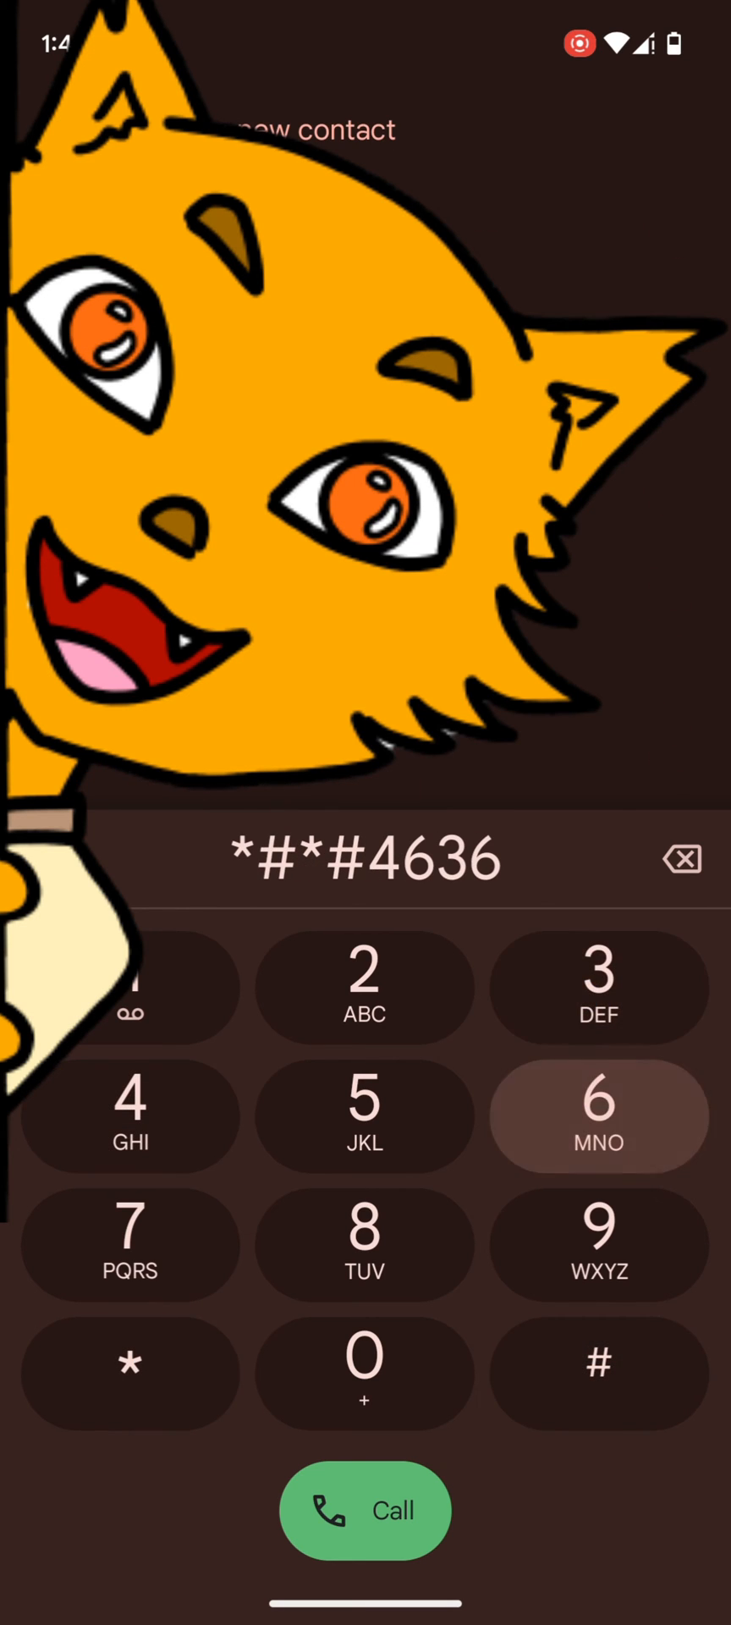
pyautogui.click(599, 1373)
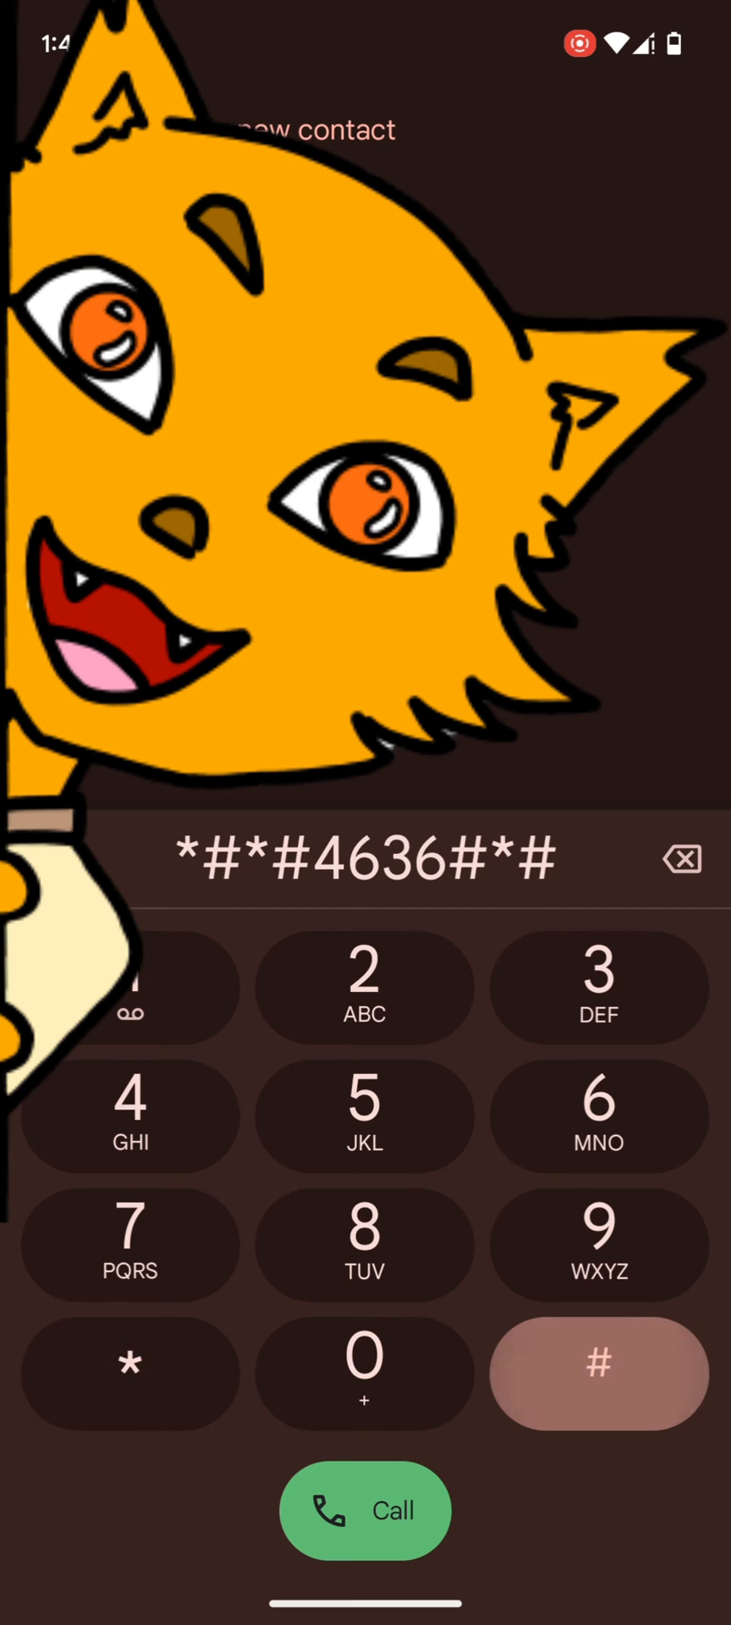
pyautogui.click(598, 1371)
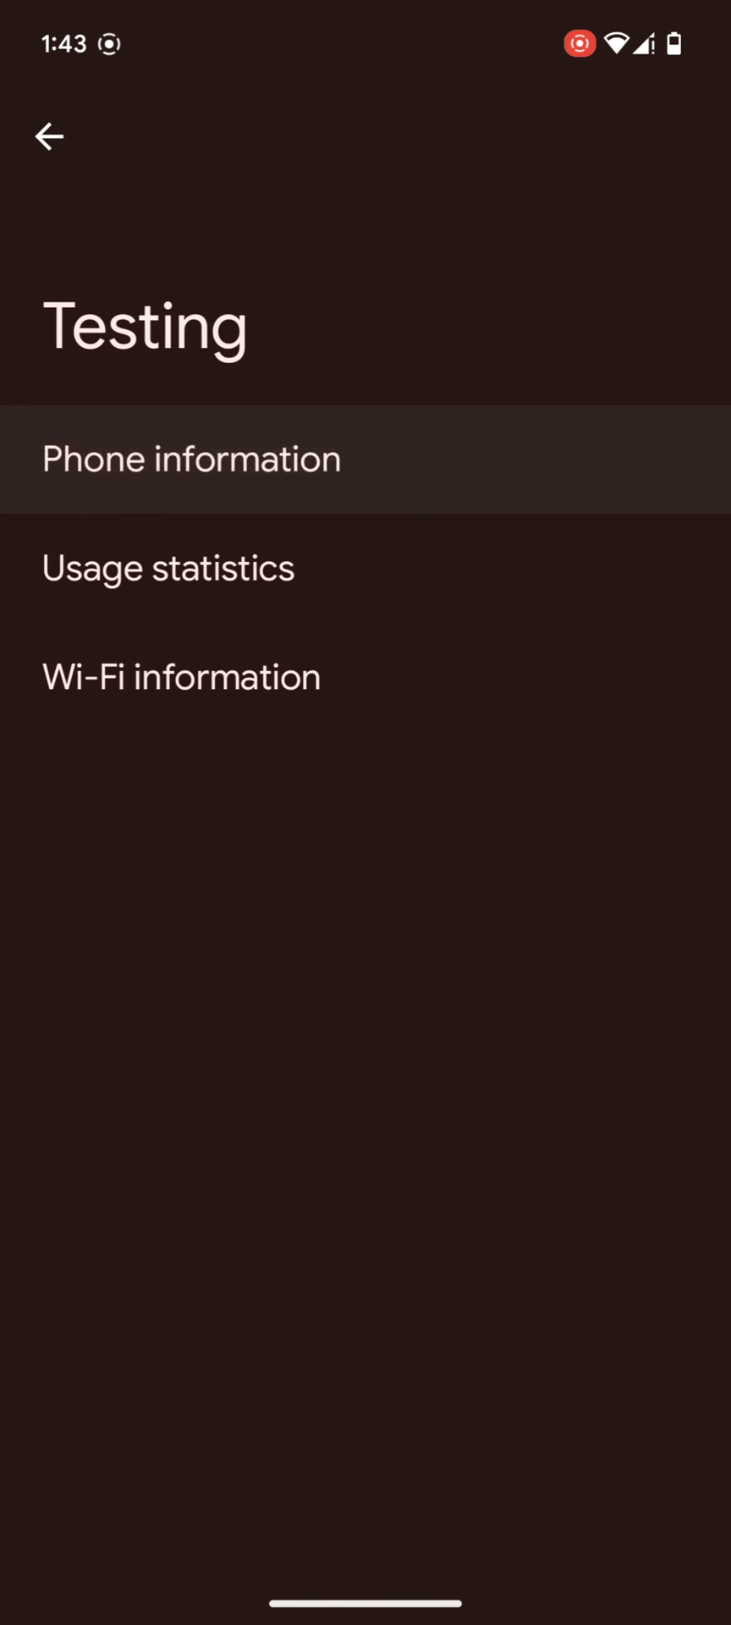
# Open Phone information, select Phone 1 as the phone index, and scroll through its radio details
pyautogui.click(191, 458)
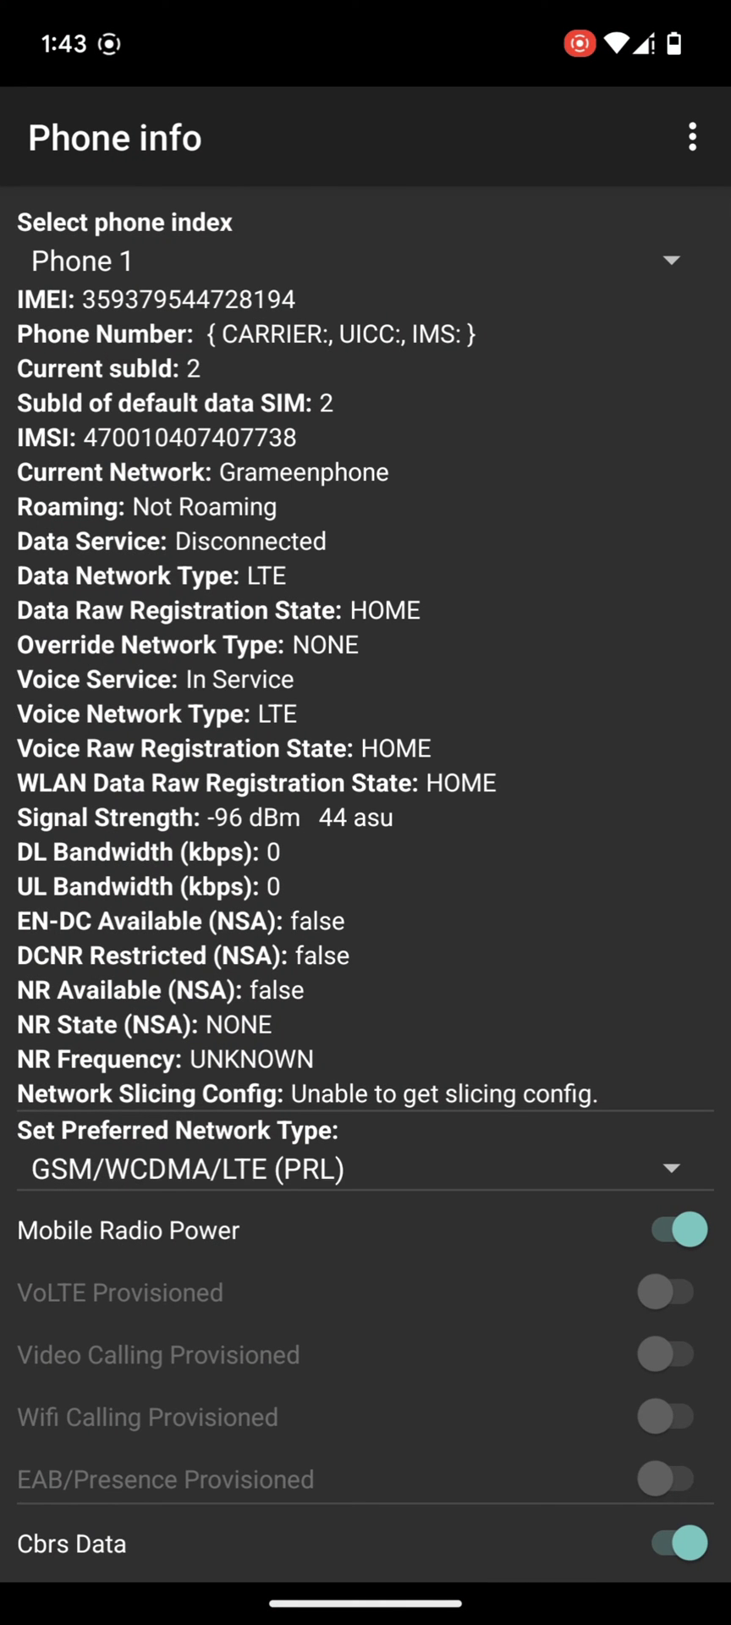
pyautogui.click(670, 258)
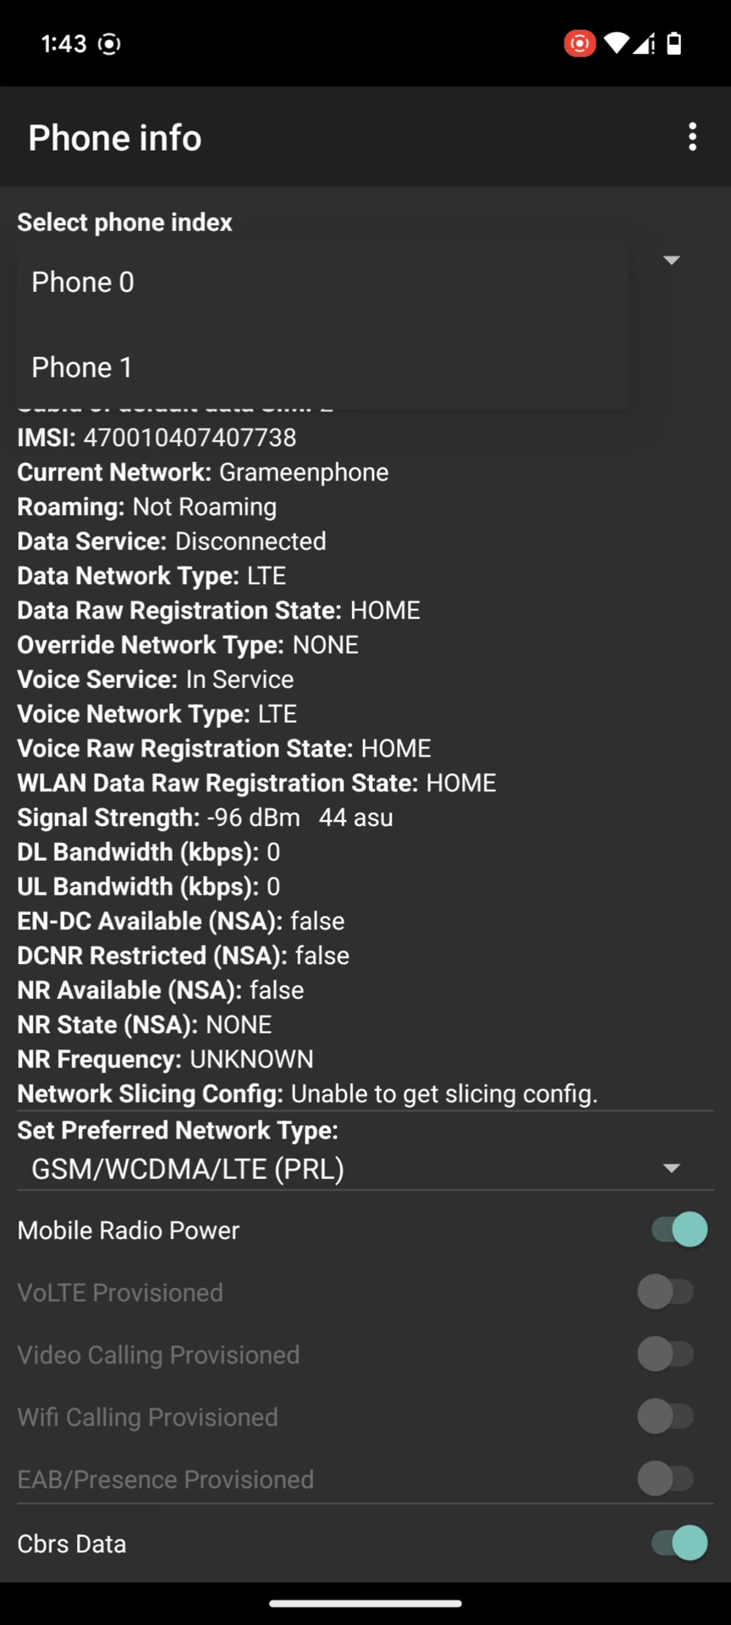
pyautogui.click(82, 367)
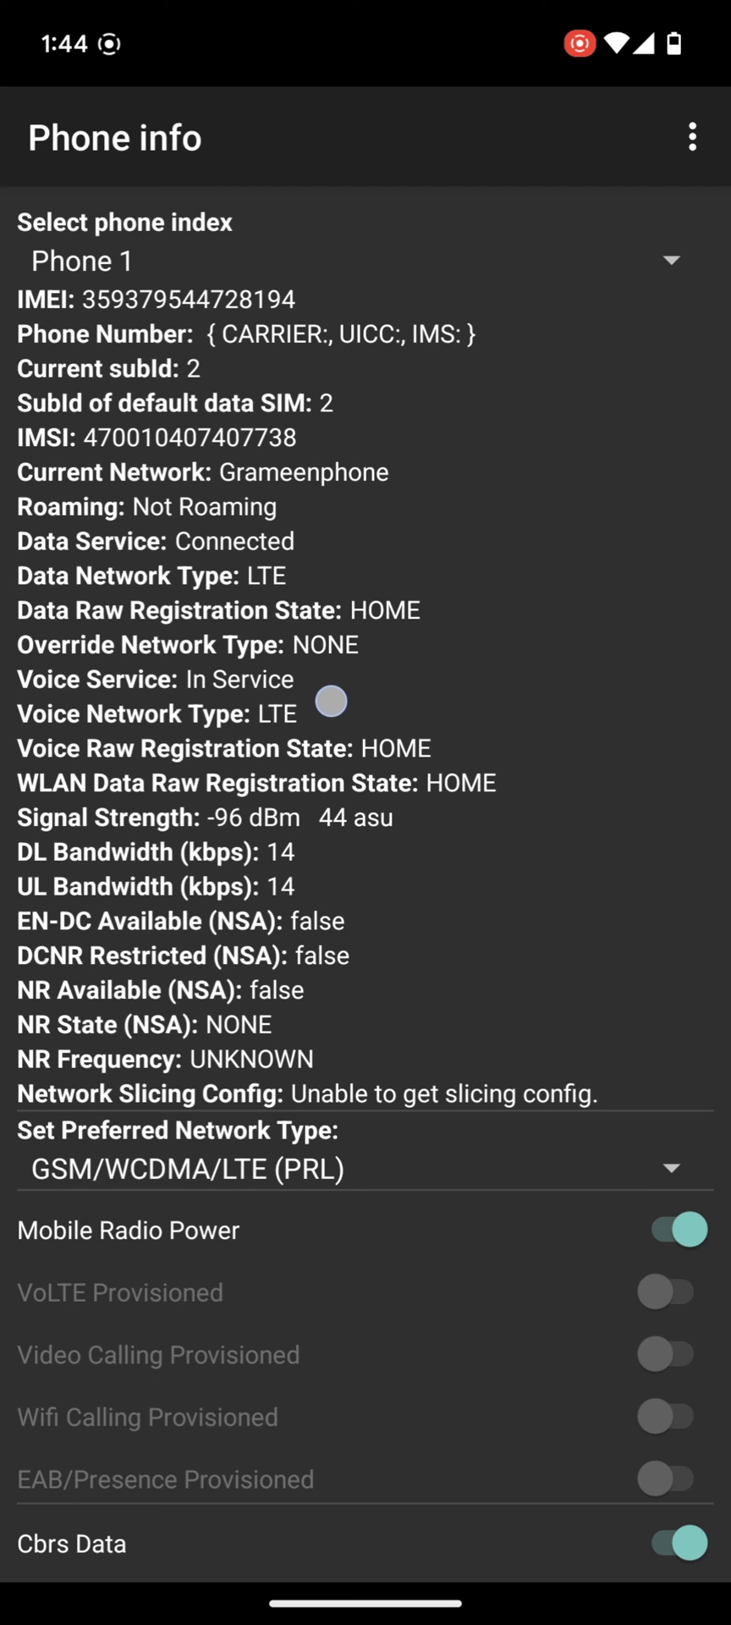
pyautogui.scroll(-3)
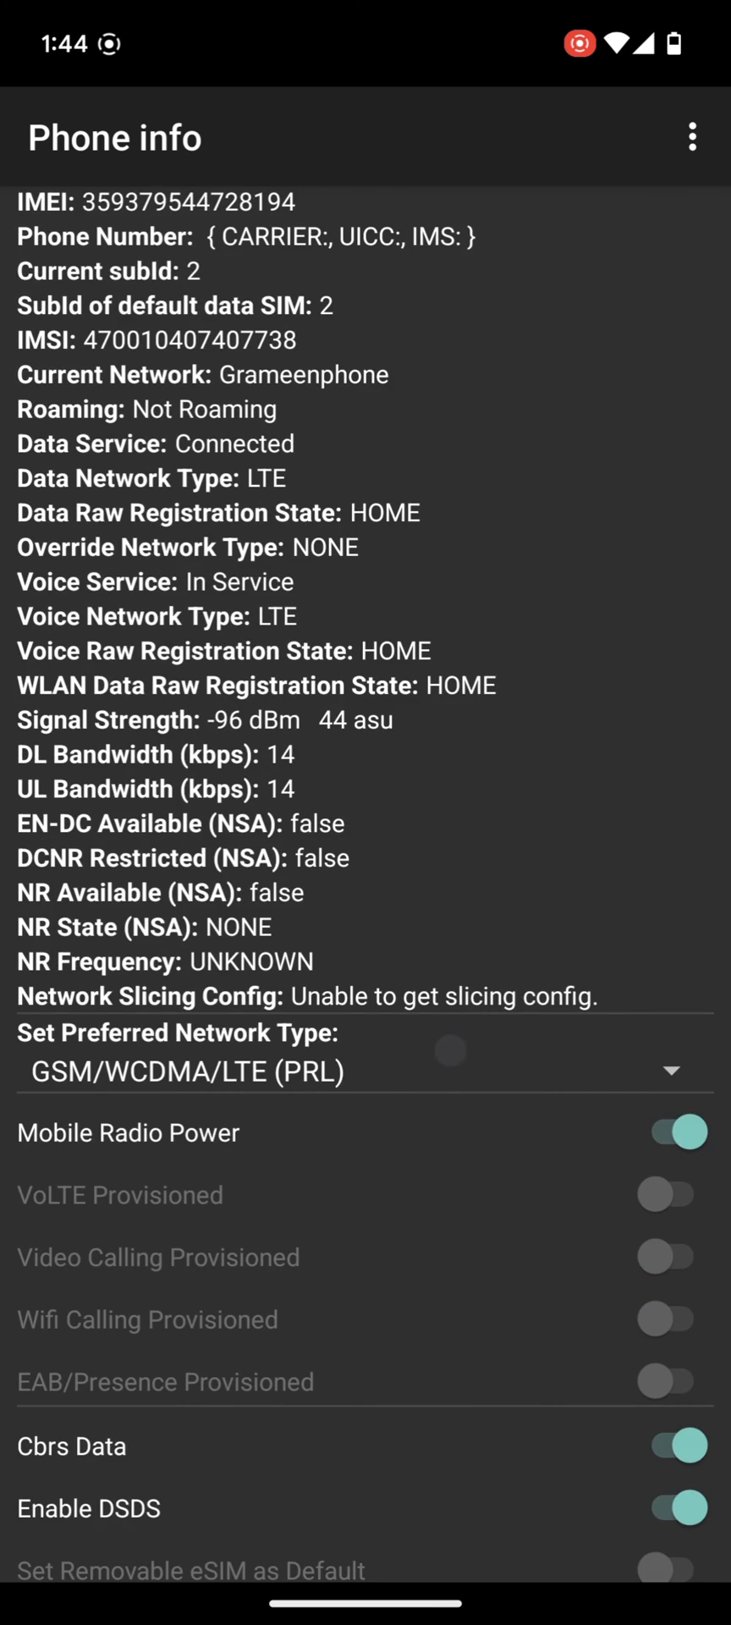
# Keep the preferred network type at GSM/WCDMA/LTE (PRL), then open the Google Play Store
pyautogui.click(362, 1071)
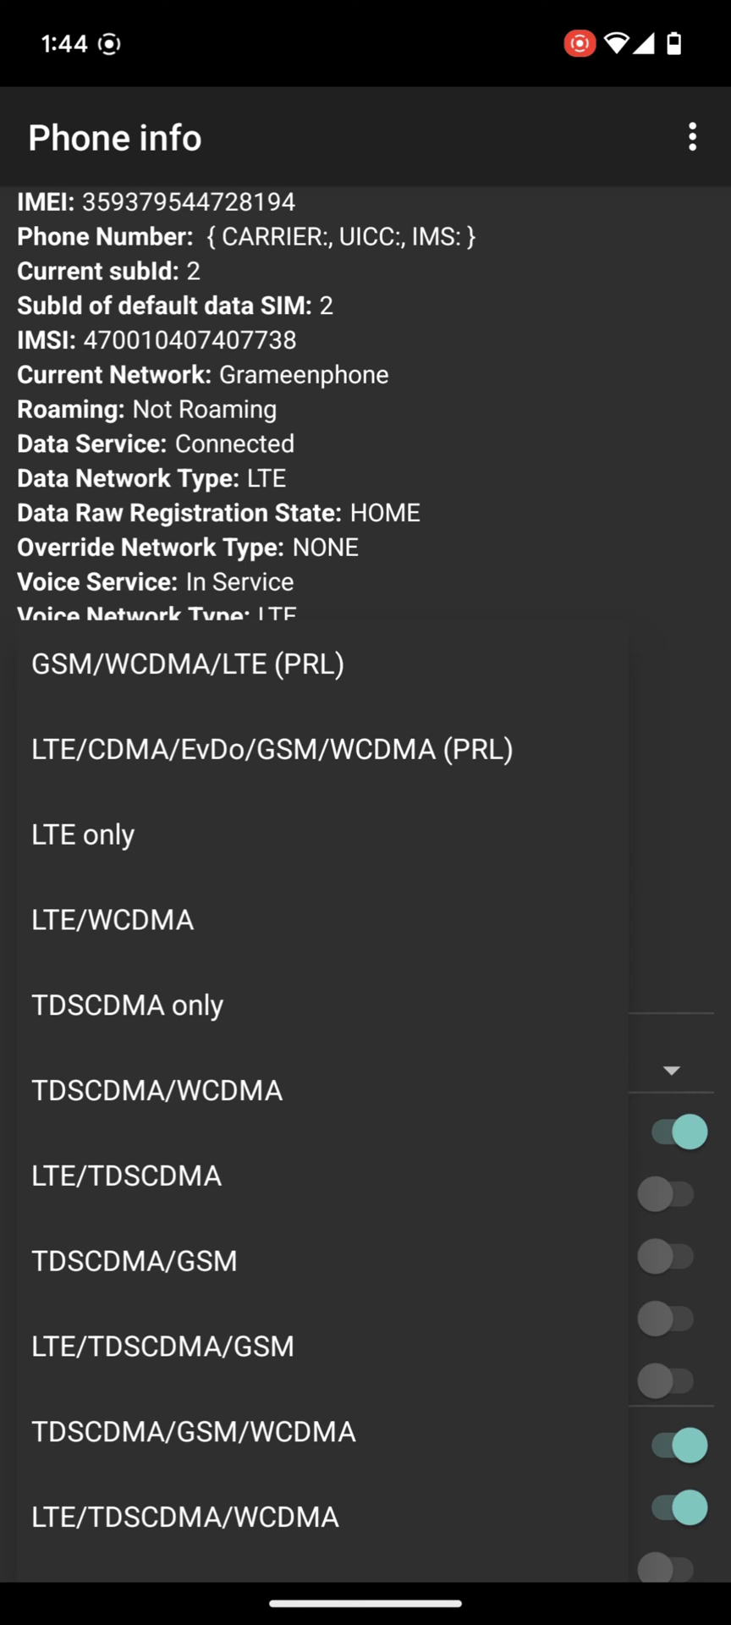
pyautogui.click(83, 835)
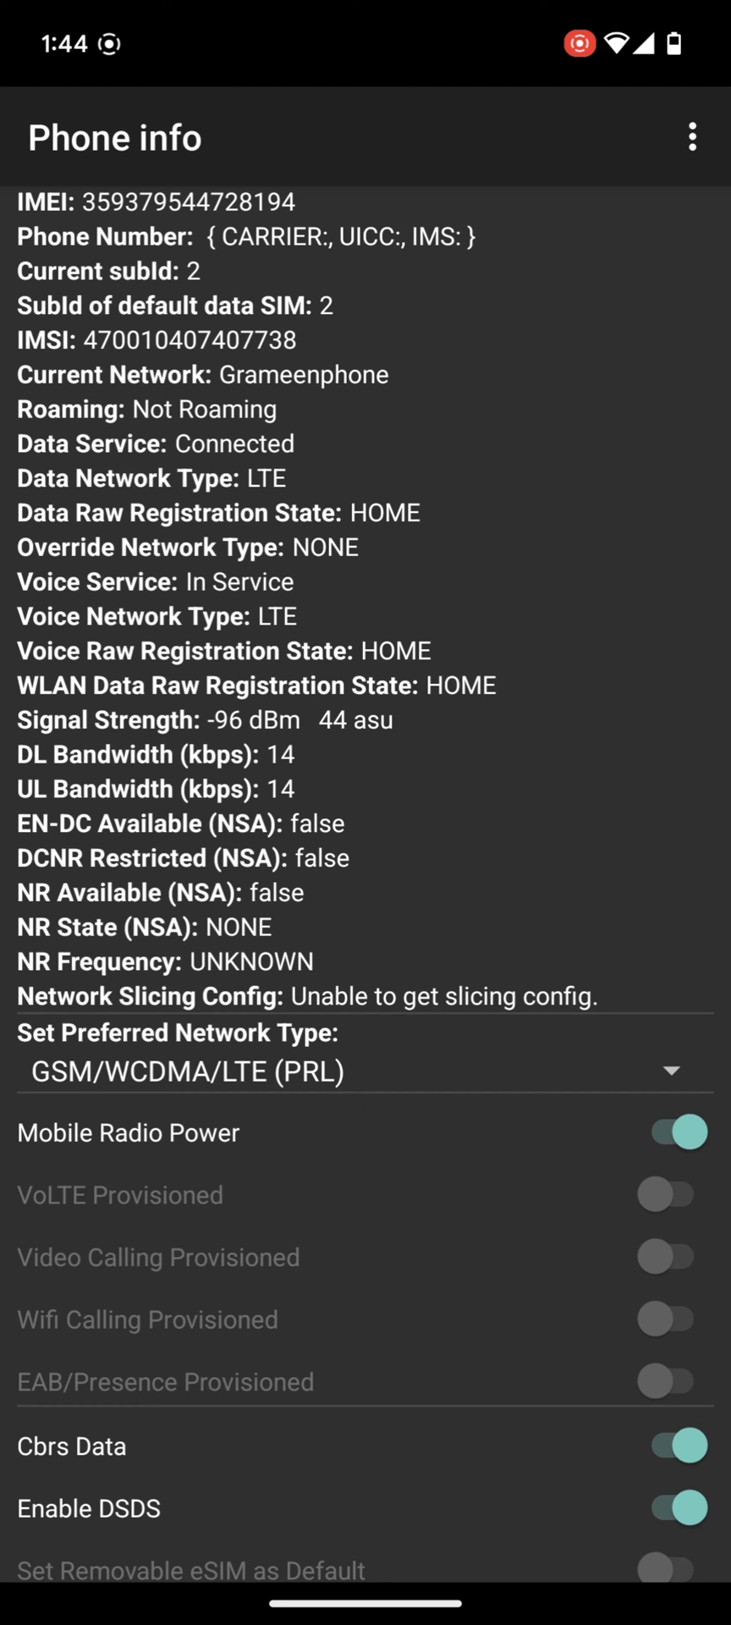
pyautogui.click(362, 1070)
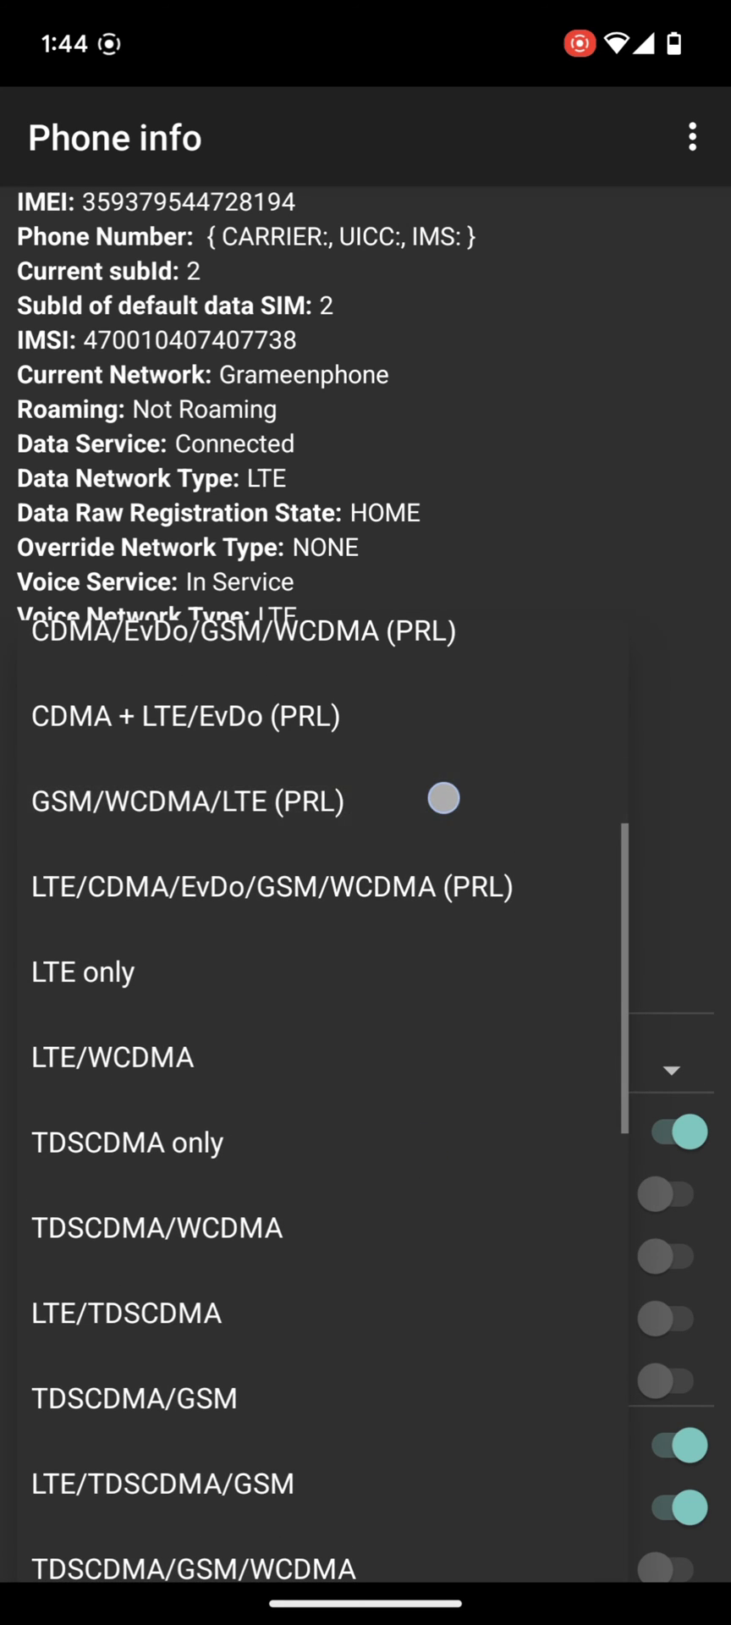
pyautogui.click(186, 799)
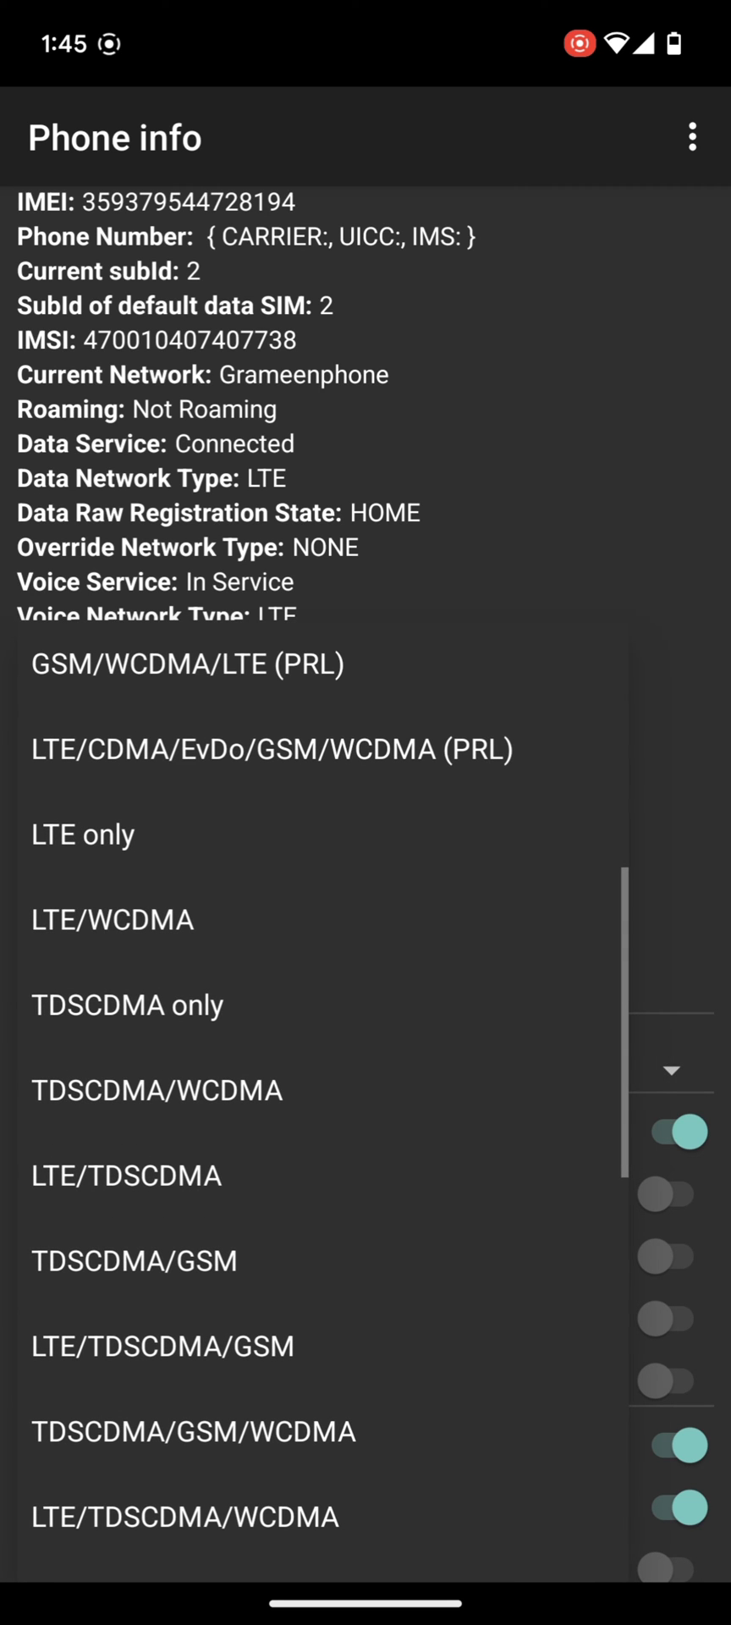
pyautogui.scroll(-3)
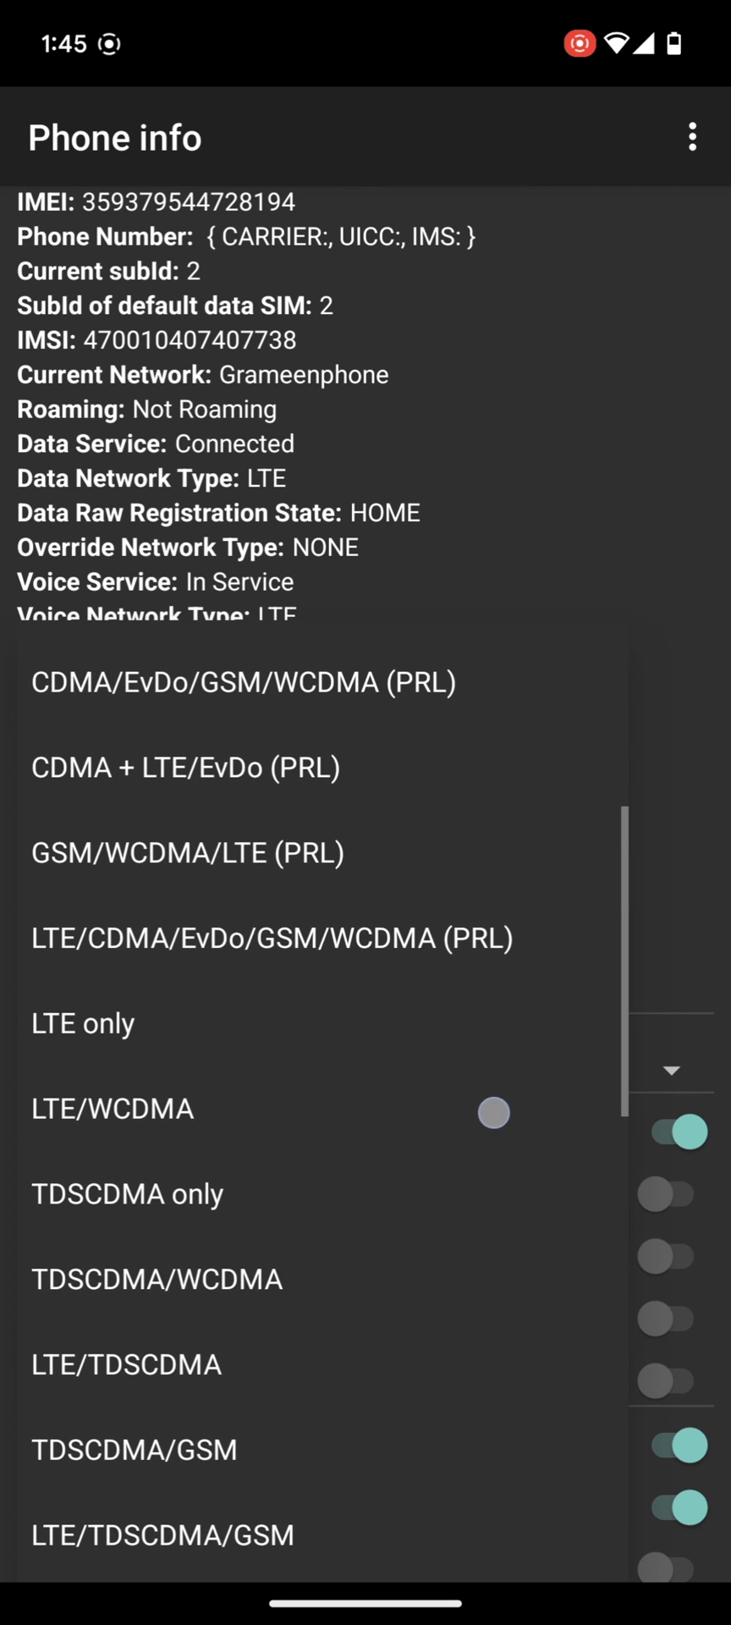
pyautogui.click(186, 852)
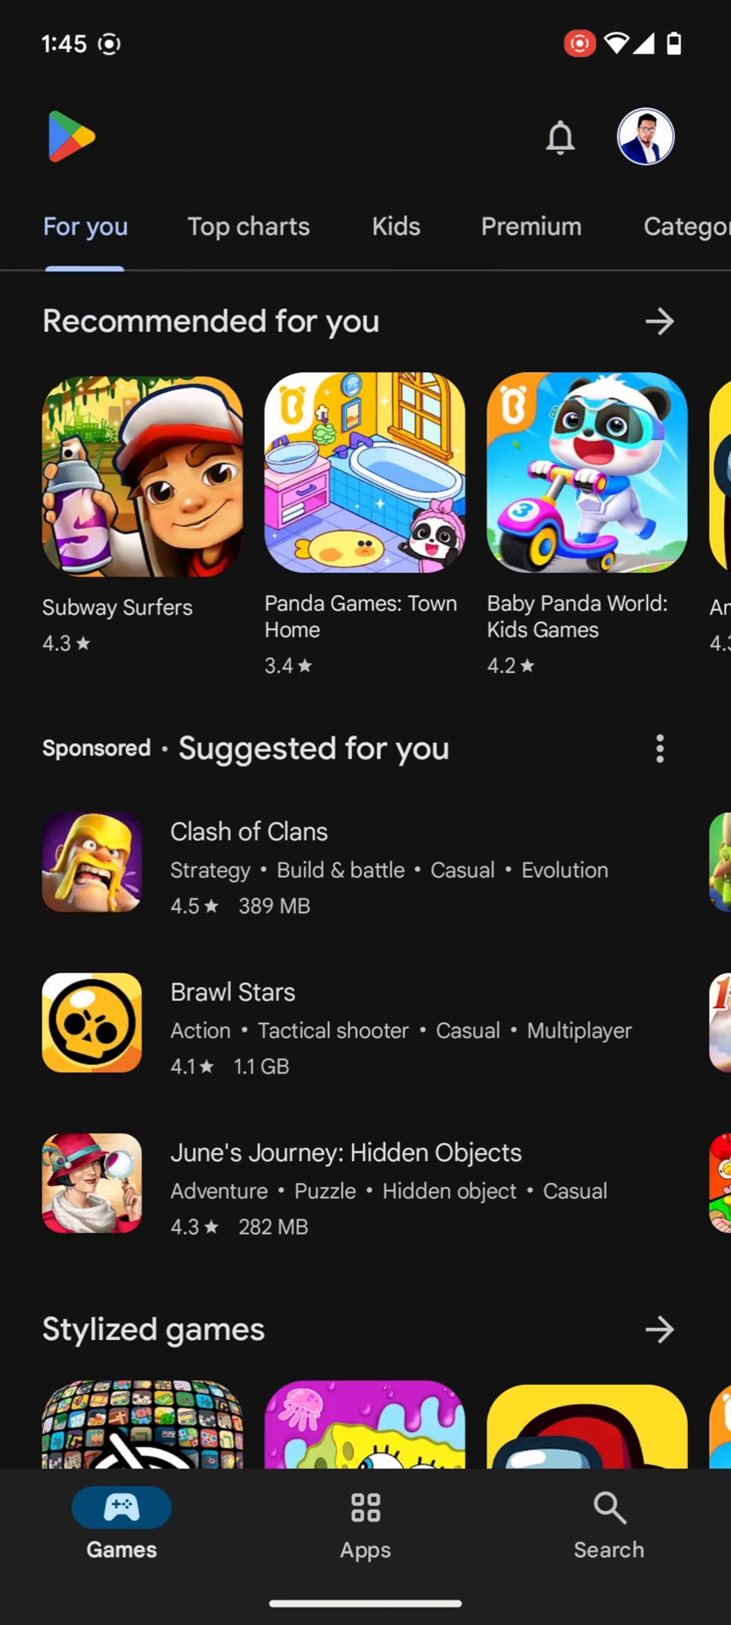
# Search the Play Store for 'force lte' and install Force LTE Only (4G/5G)
pyautogui.click(607, 1521)
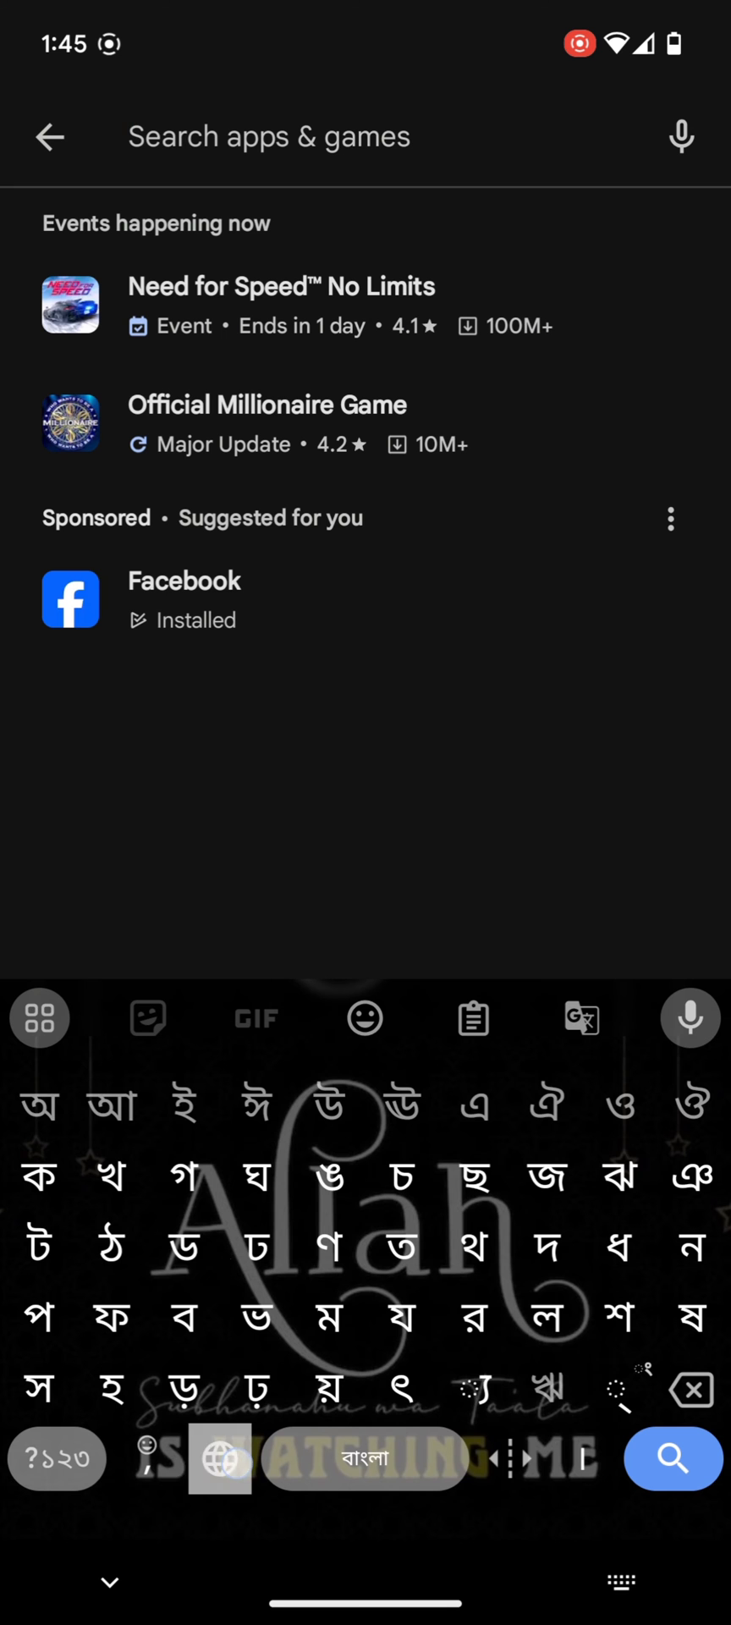
pyautogui.click(218, 1459)
pyautogui.write('forc')
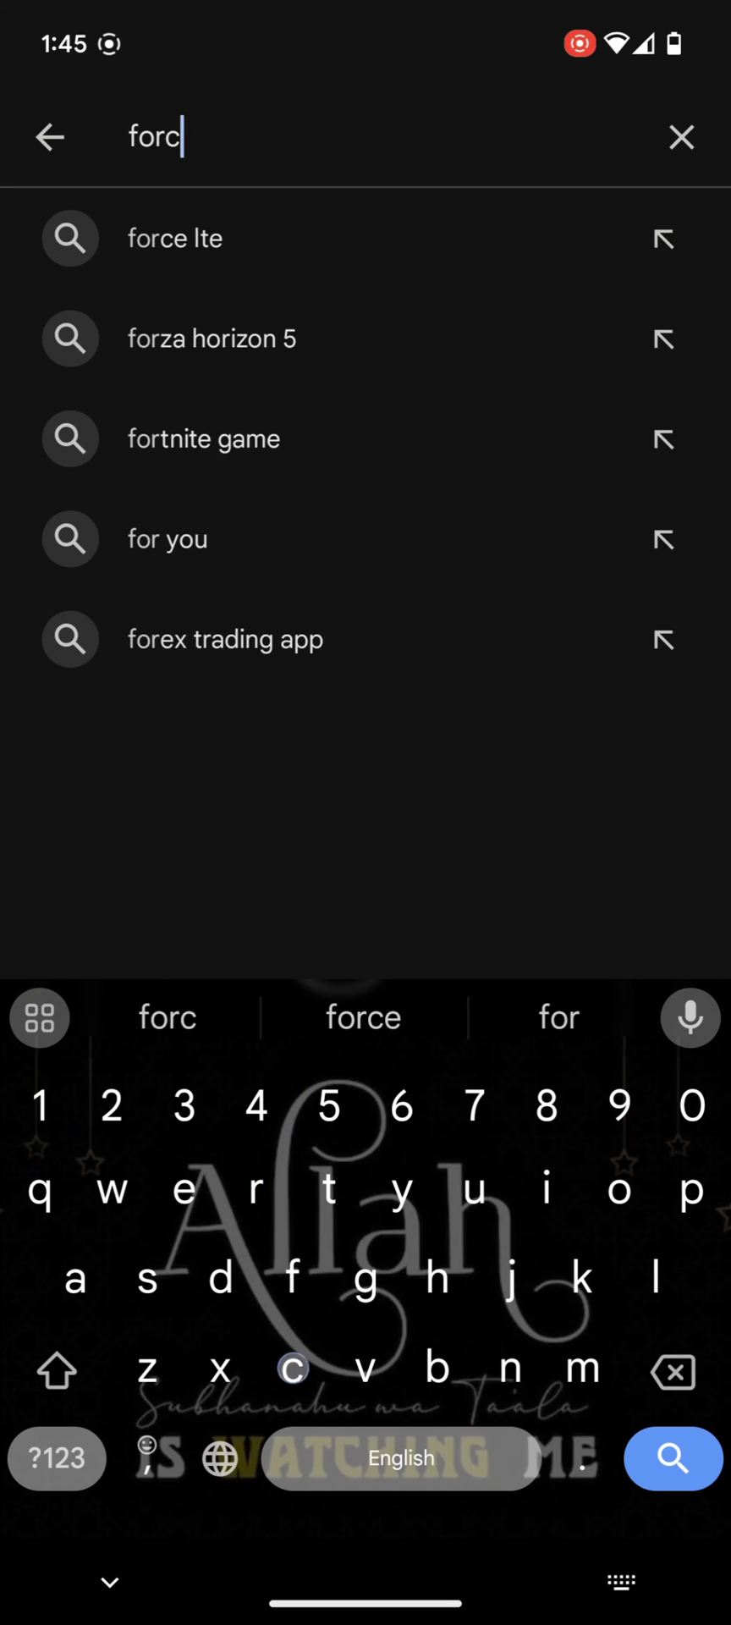
pyautogui.click(175, 237)
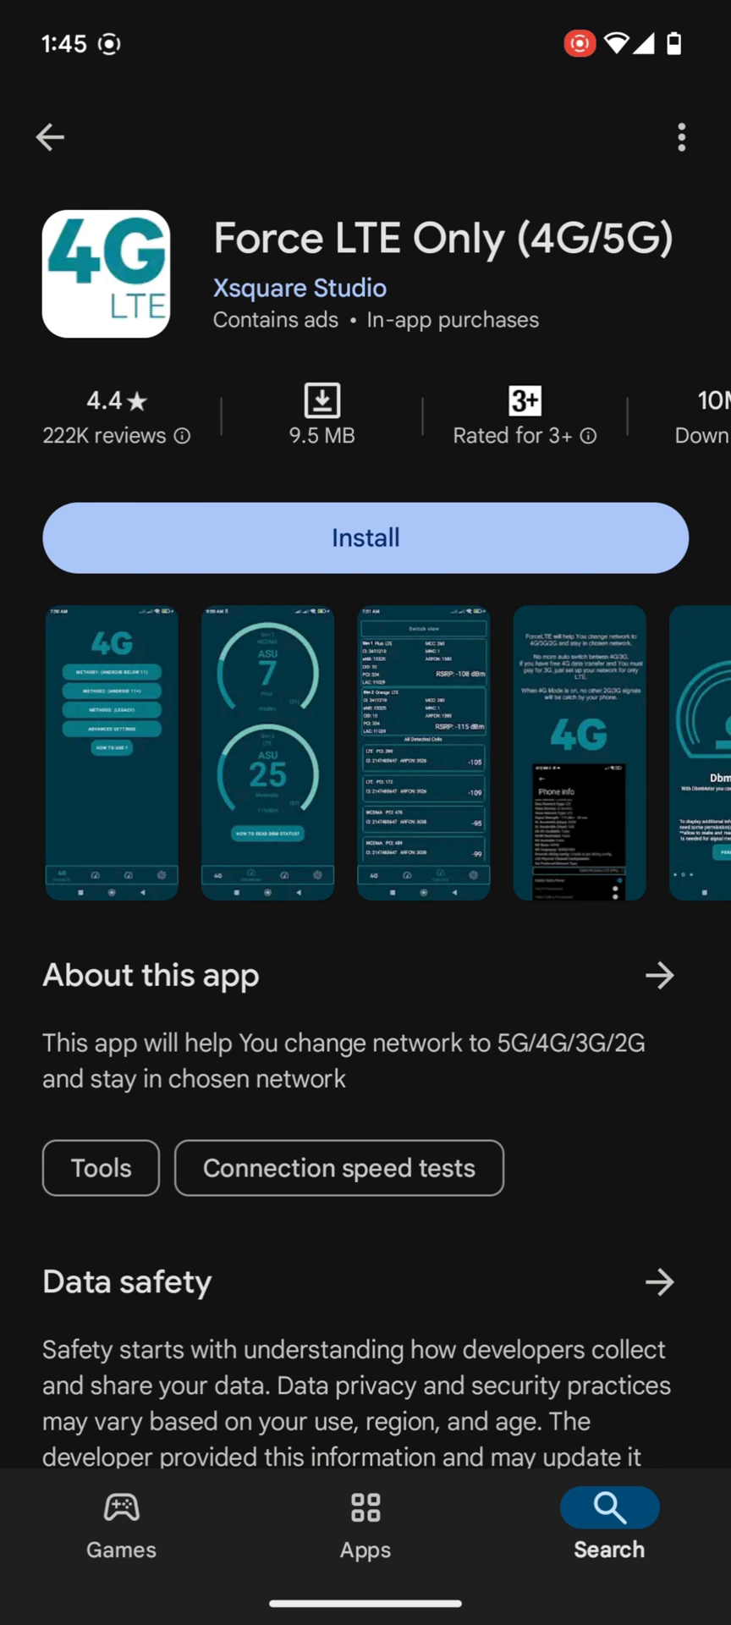
pyautogui.click(364, 538)
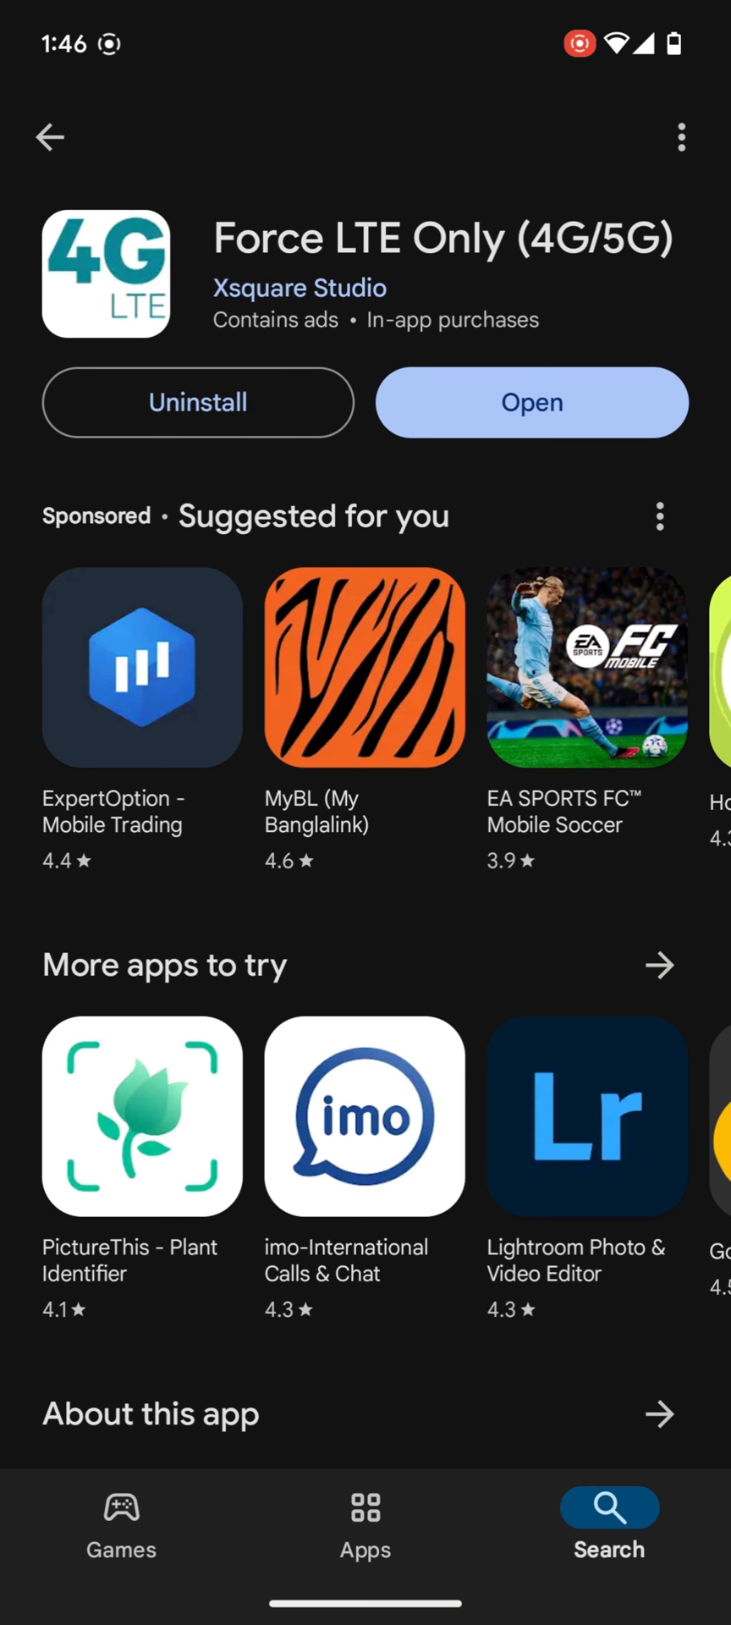
# Launch Force LTE Only, allow phone and location permissions, and accept the usage policy
pyautogui.click(531, 402)
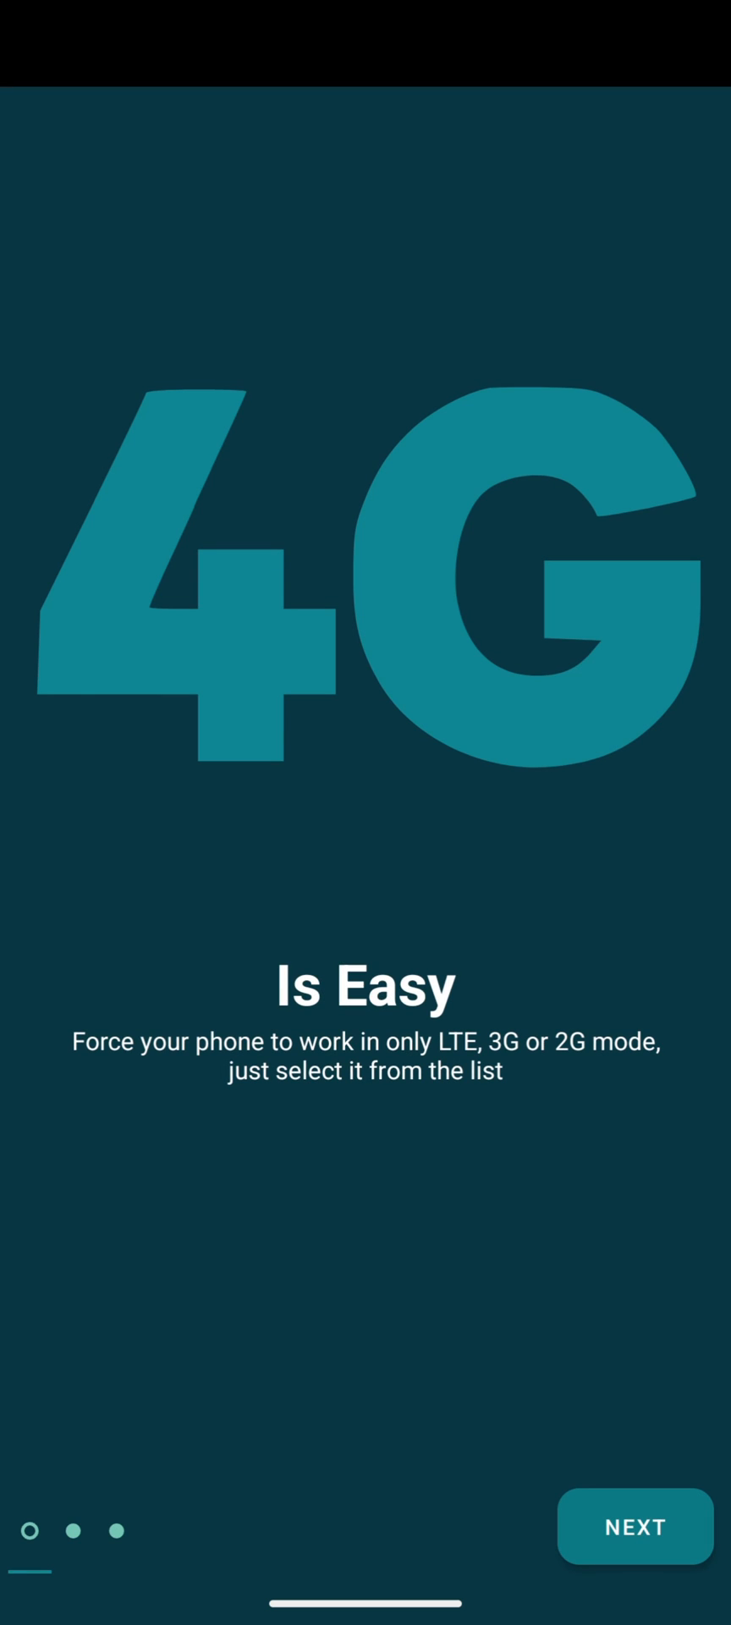
pyautogui.click(635, 1524)
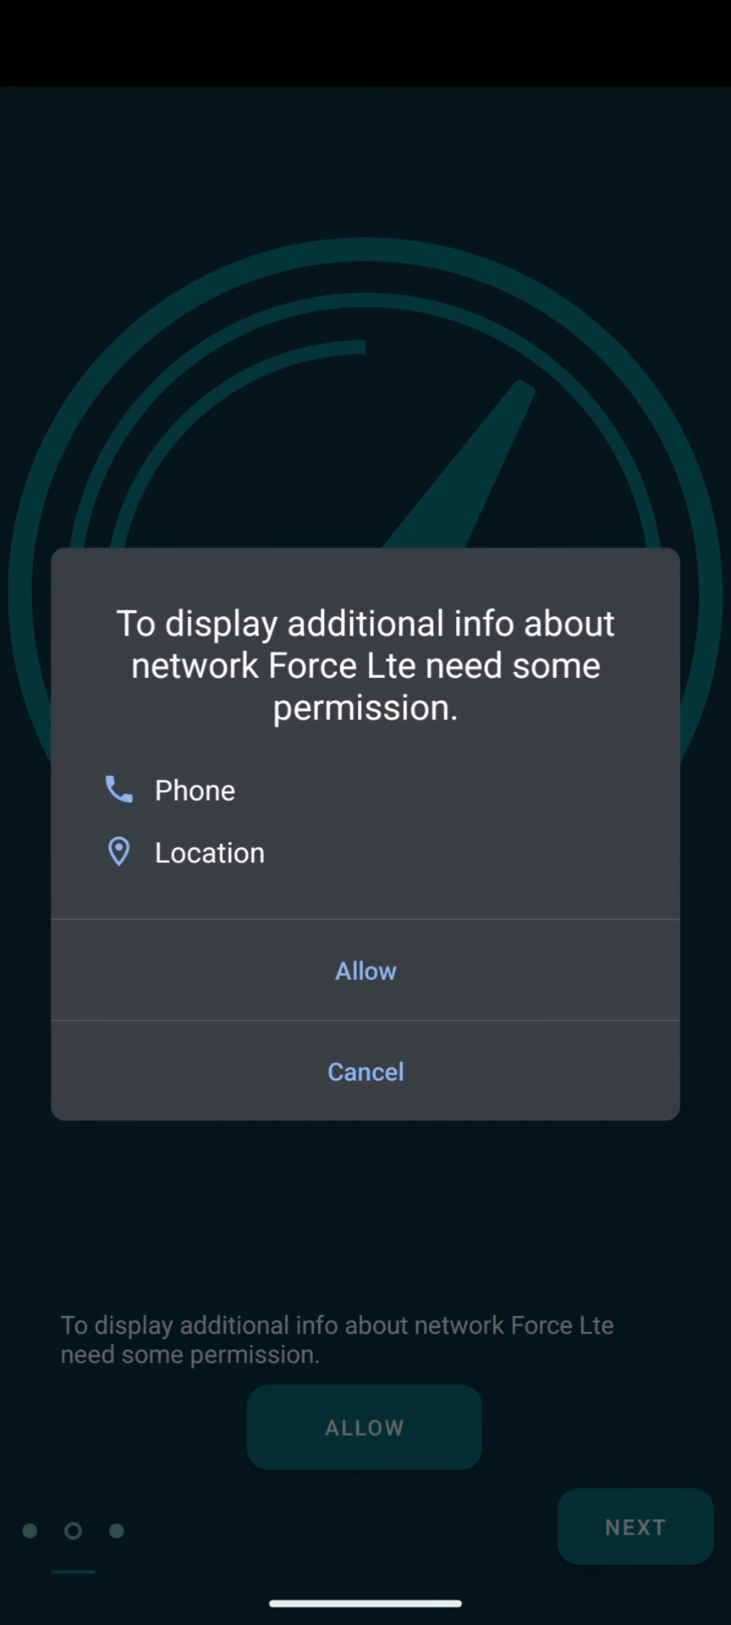
pyautogui.click(365, 969)
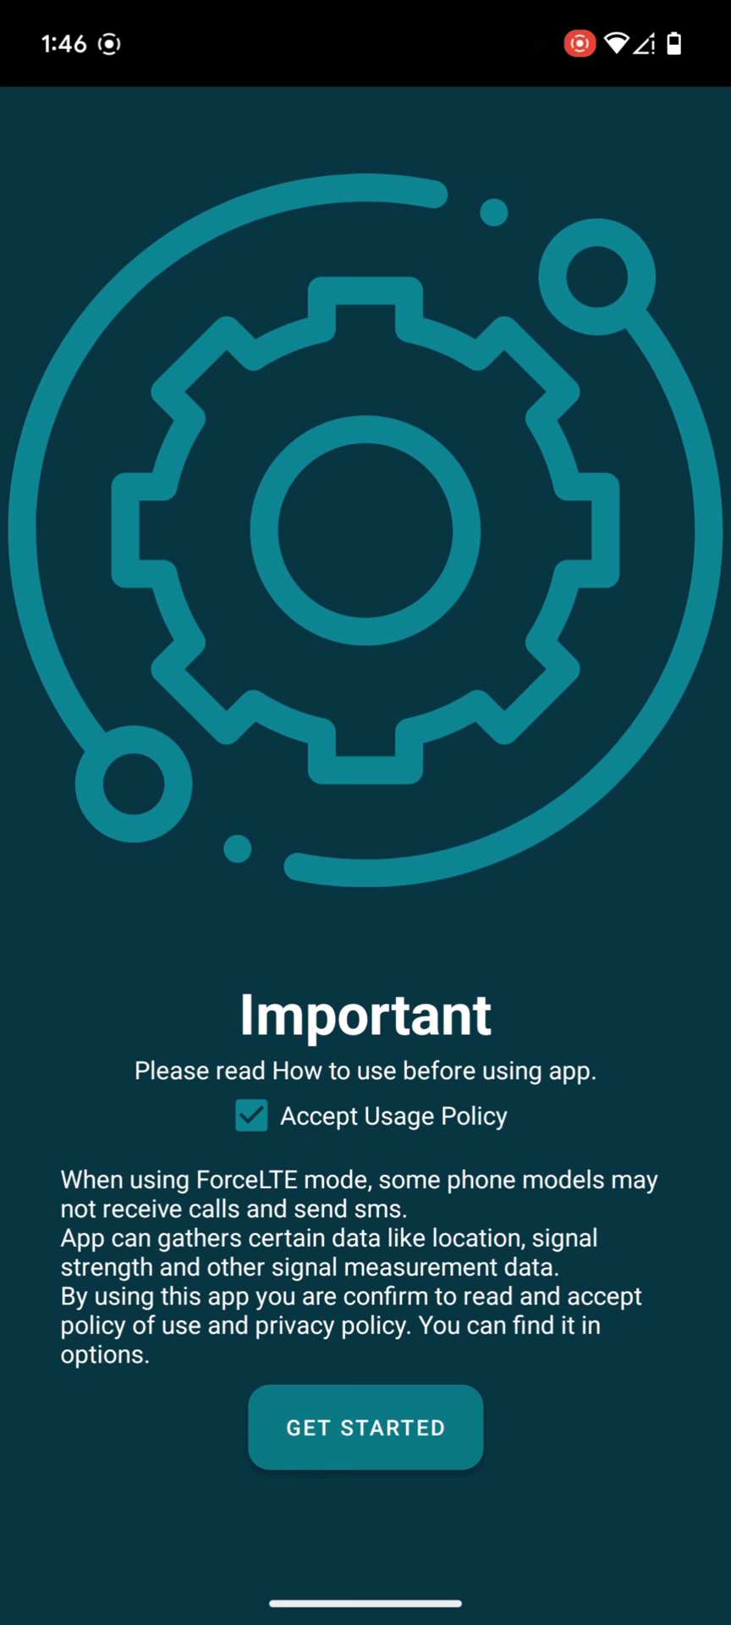
pyautogui.click(364, 1425)
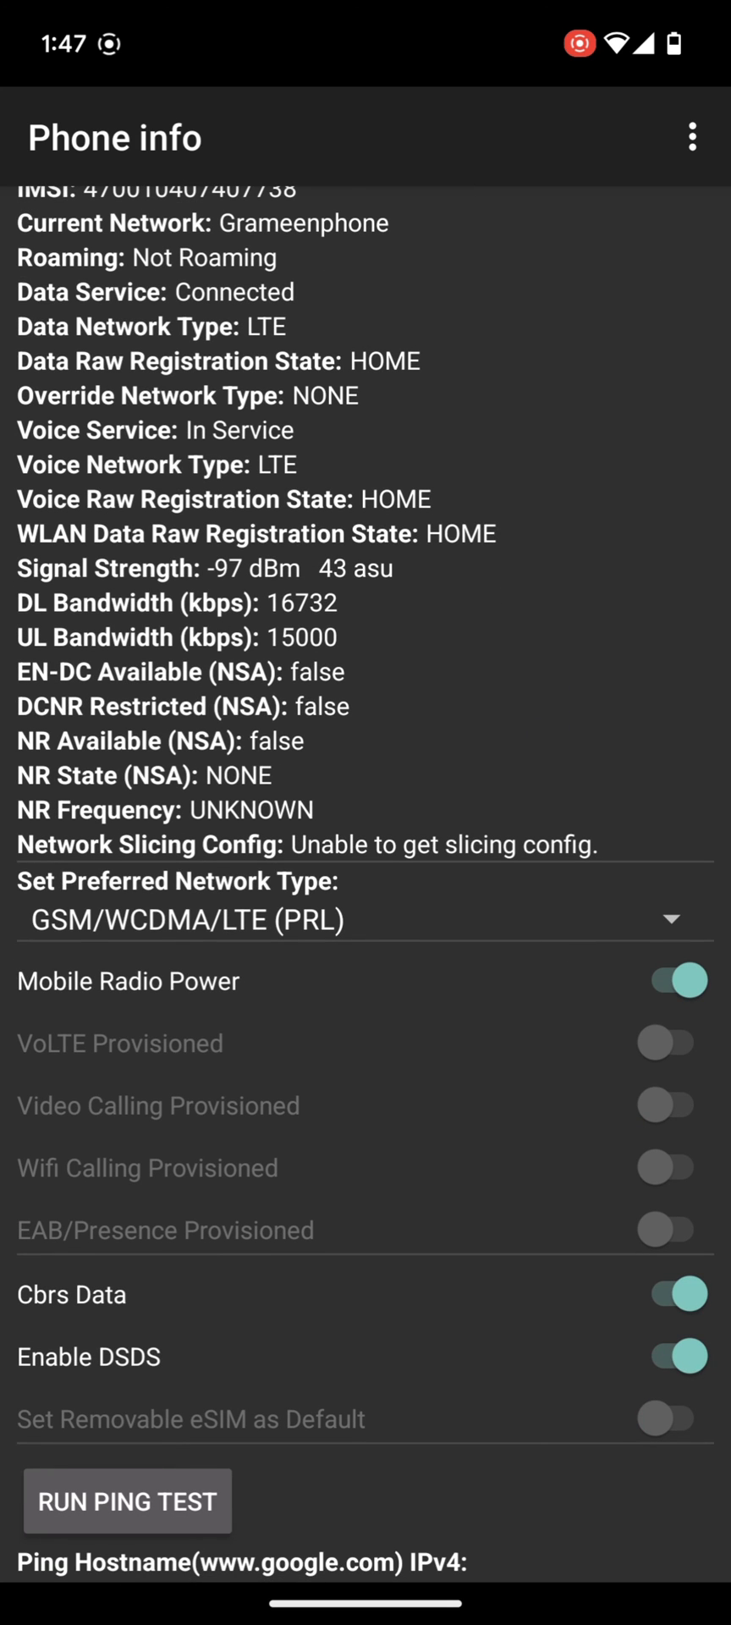
# Leave Phone info, view the DbmMeter signal strength, then switch back to the ForceLTE tab
pyautogui.scroll(-3)
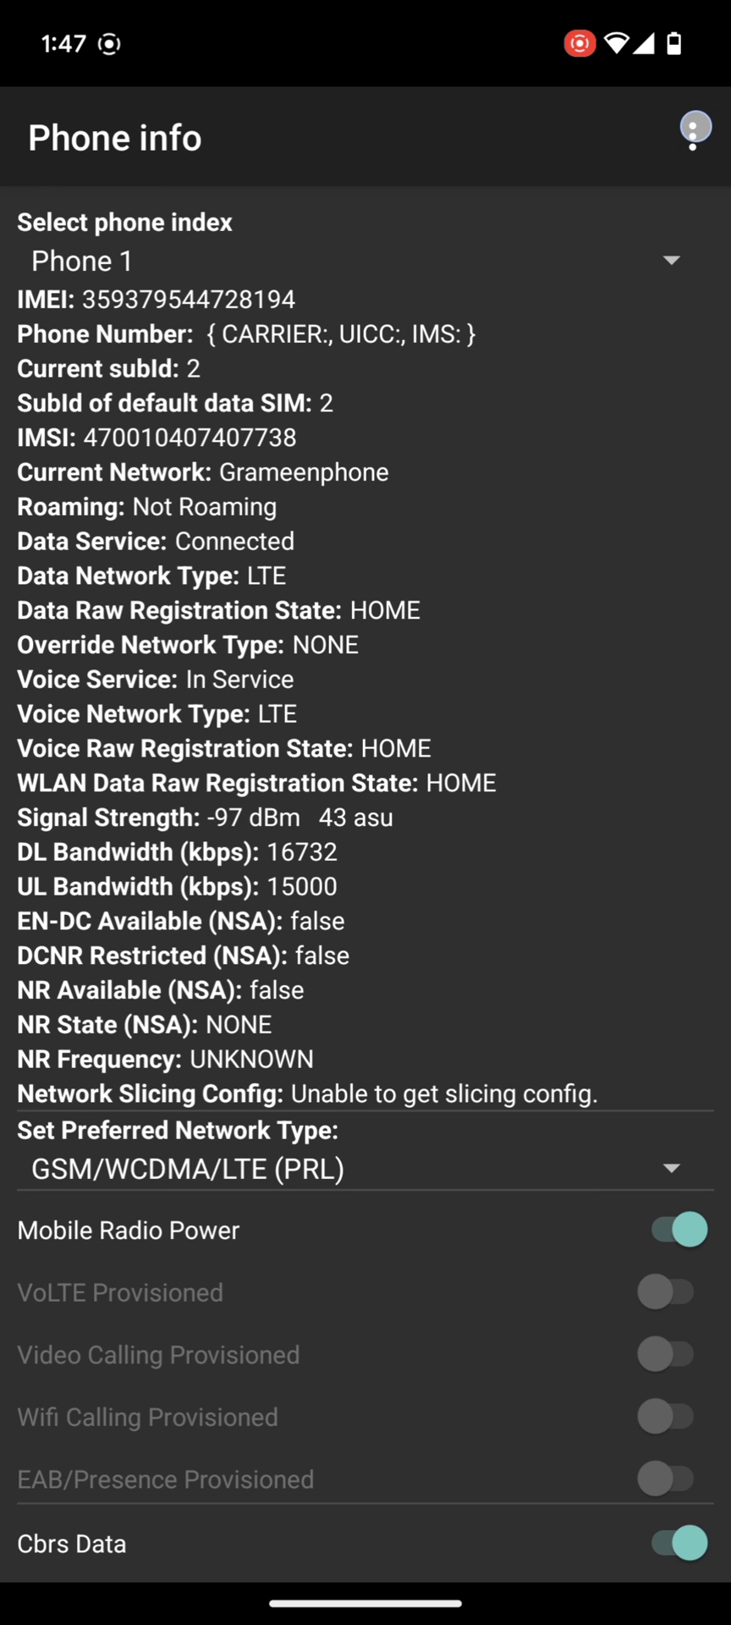
pyautogui.click(696, 132)
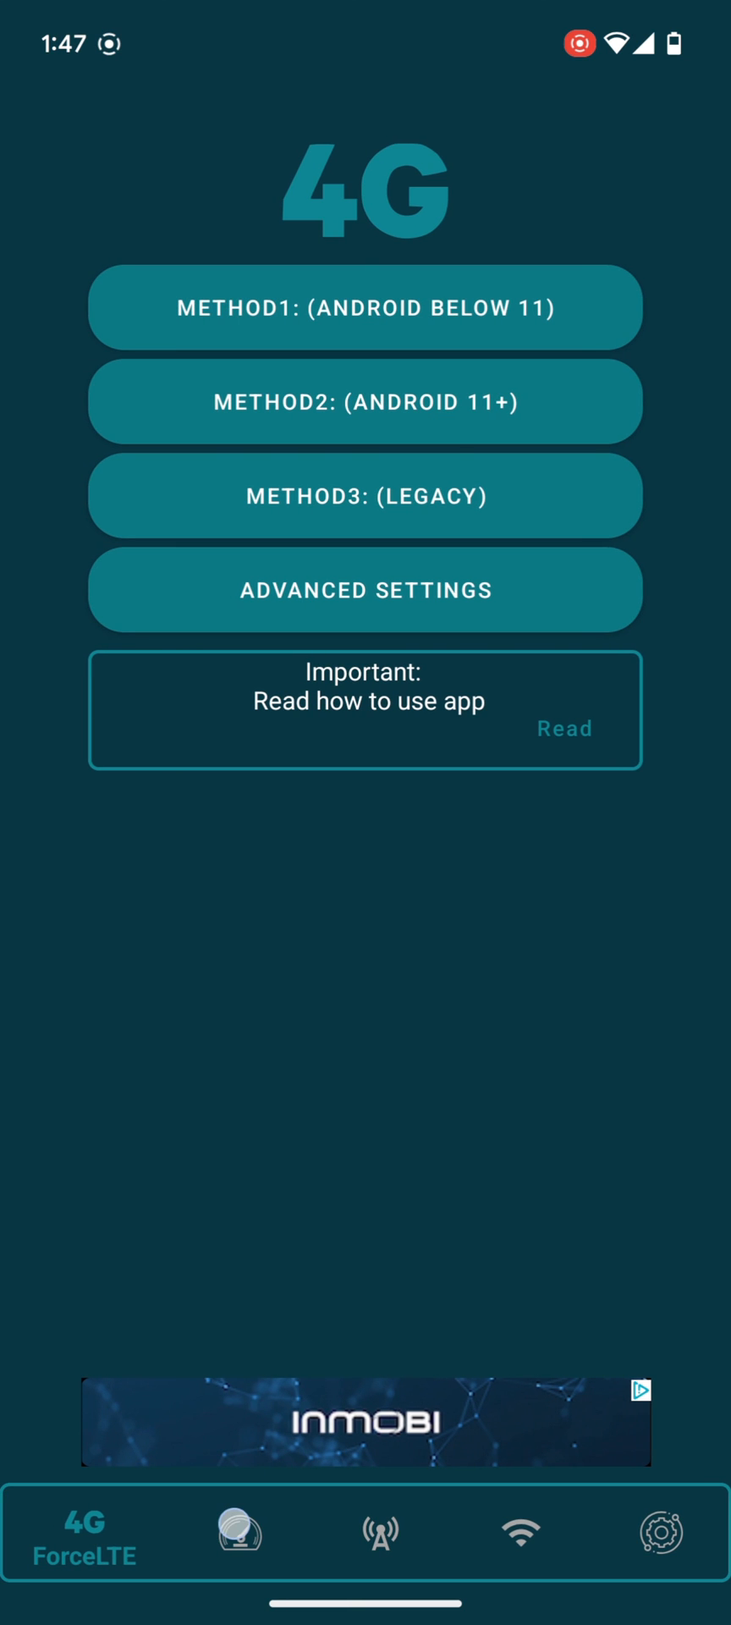
pyautogui.click(227, 1533)
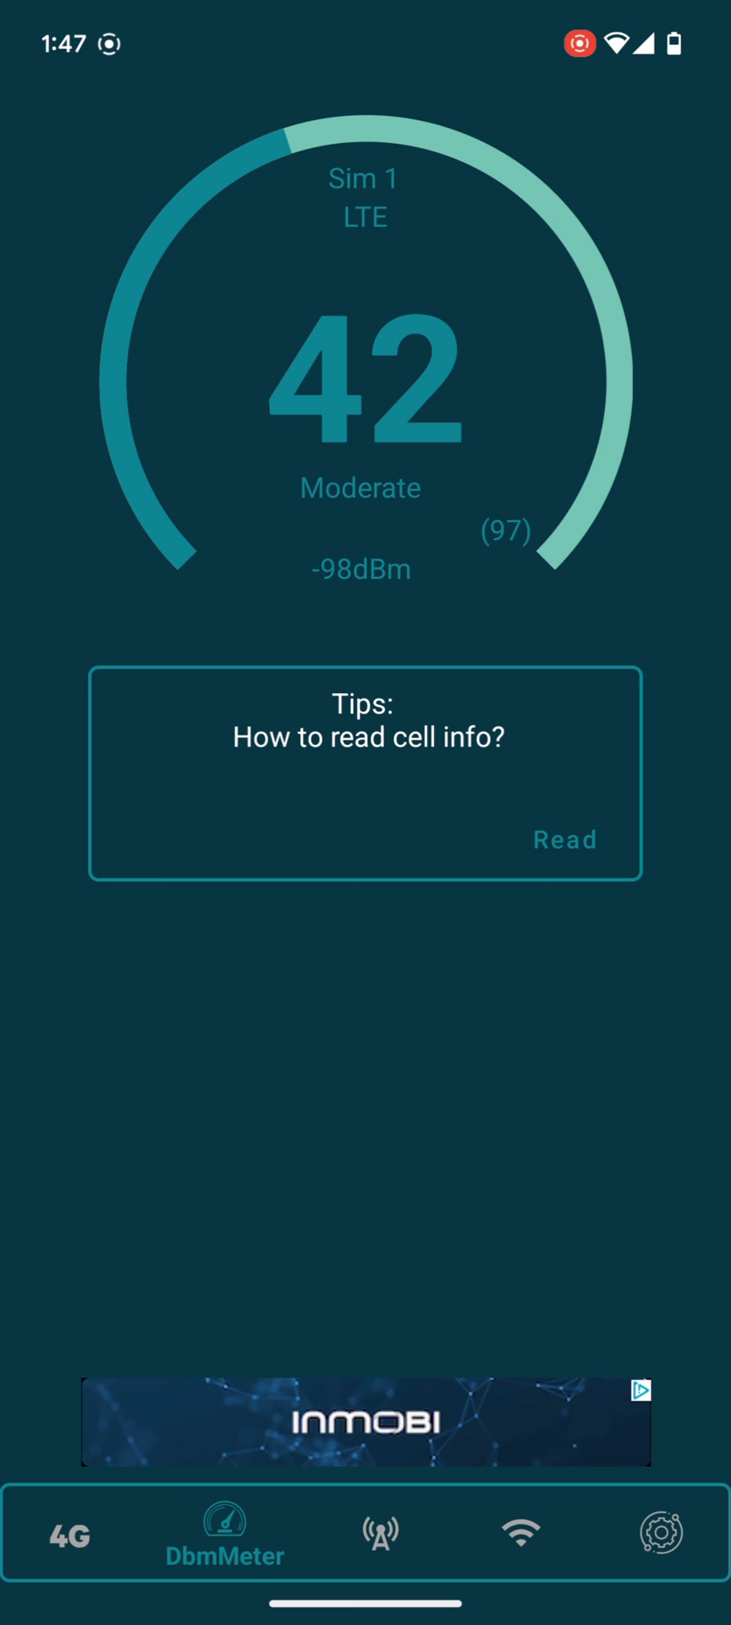
pyautogui.click(65, 1538)
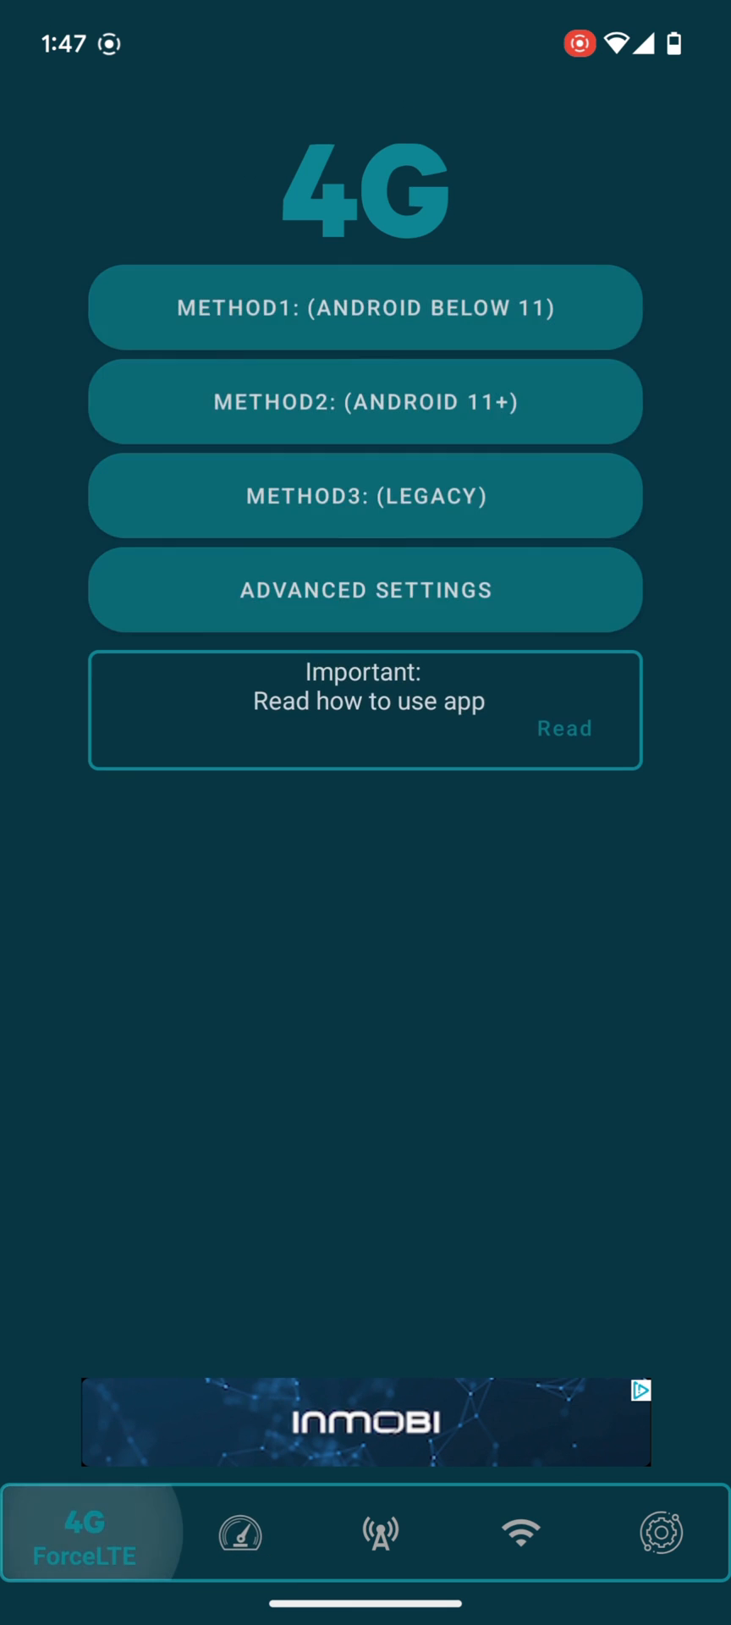